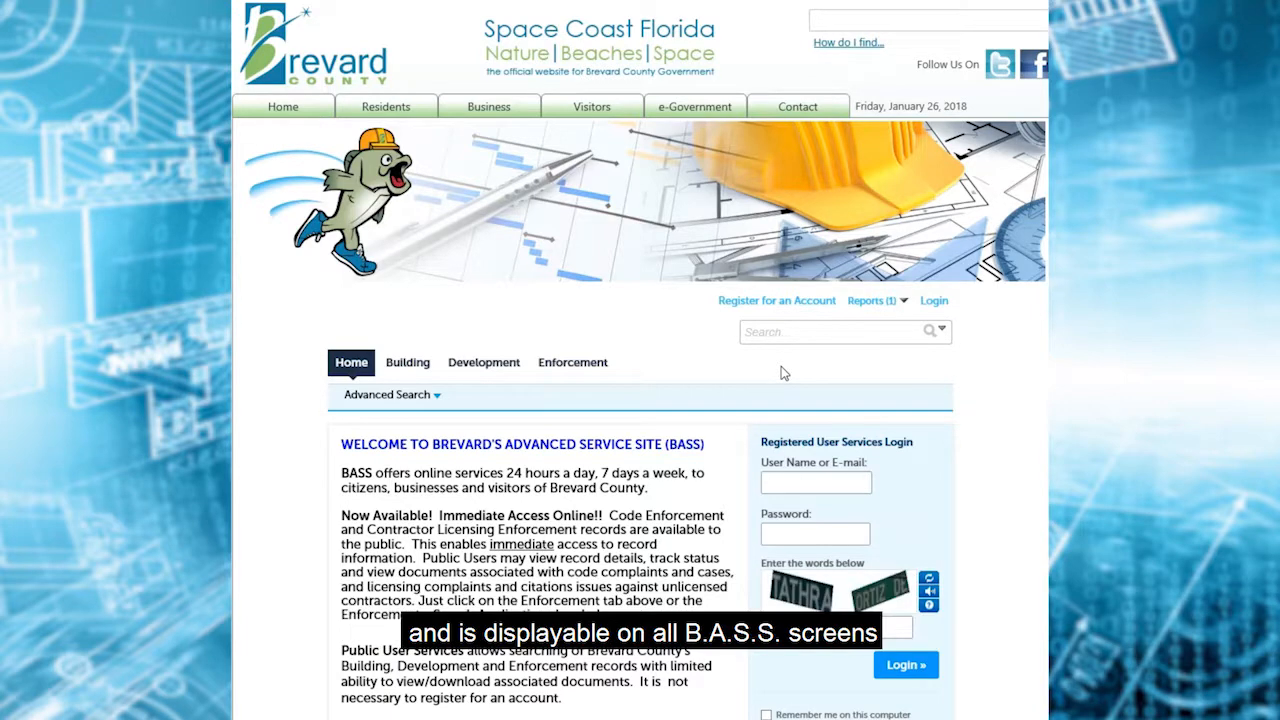
{"action": "mouse_move", "coordinate": [687, 378]}
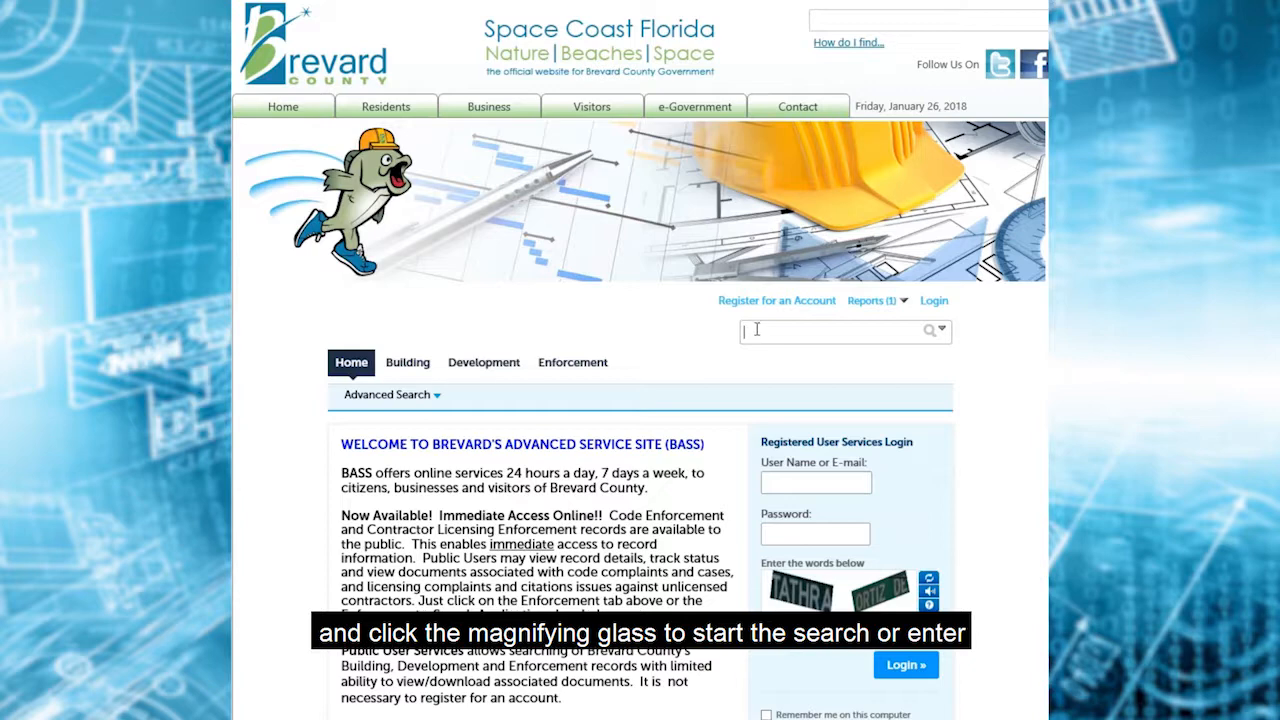
Search globally for 'Judge Fran Jamieson', returning 100+ records and 43 property results.
{"action": "type", "text": "Judge Fran Jamieson"}
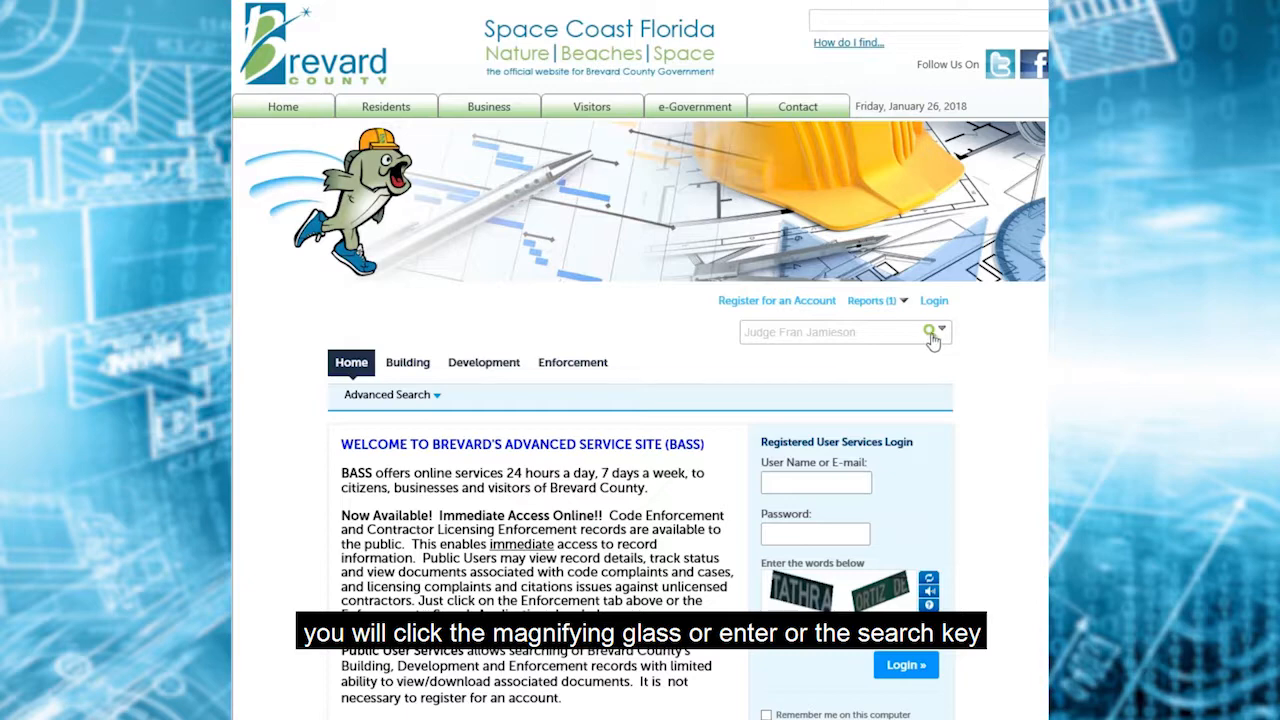
{"action": "left_click", "coordinate": [927, 331]}
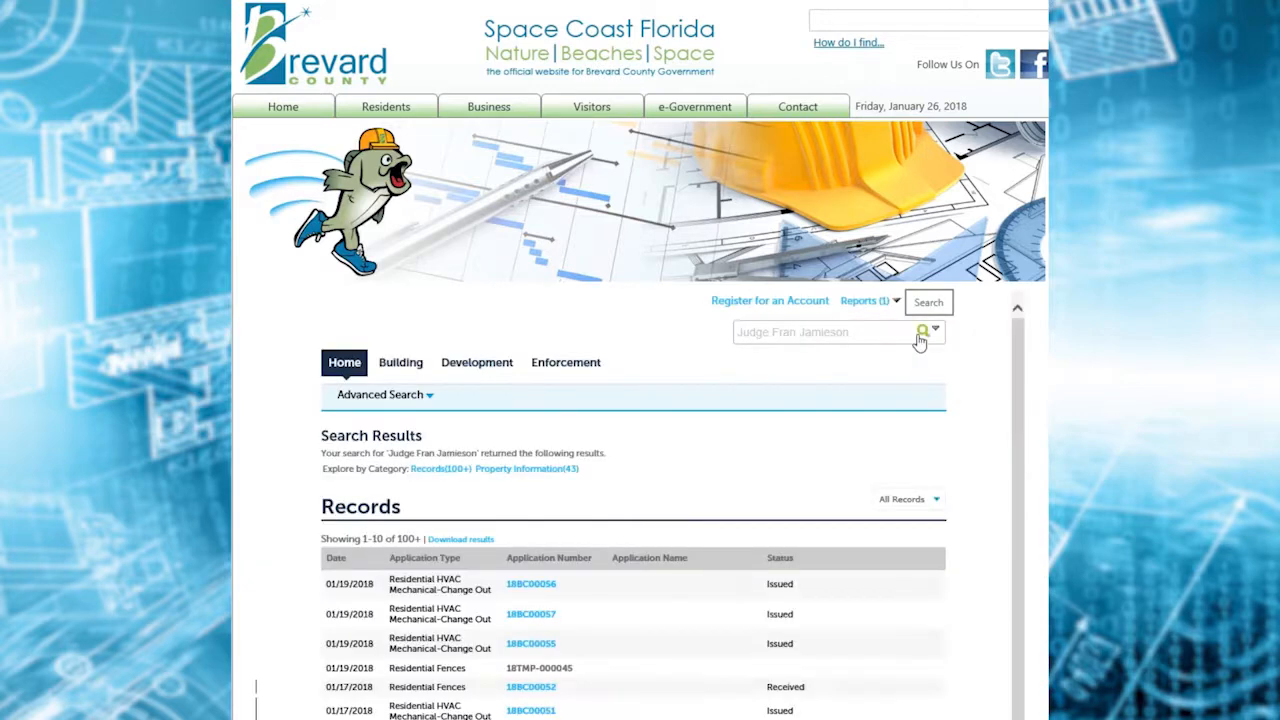
{"action": "scroll", "scroll_direction": "down", "scroll_amount": 3}
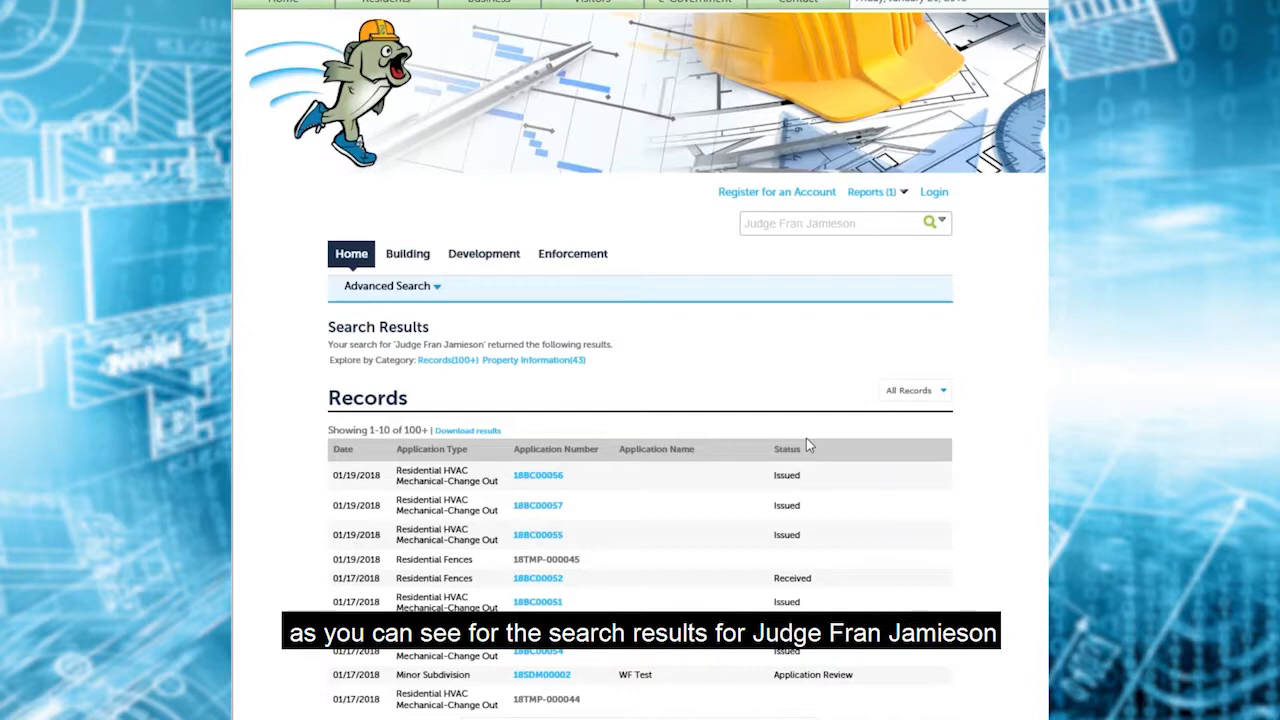
{"action": "mouse_move", "coordinate": [418, 360]}
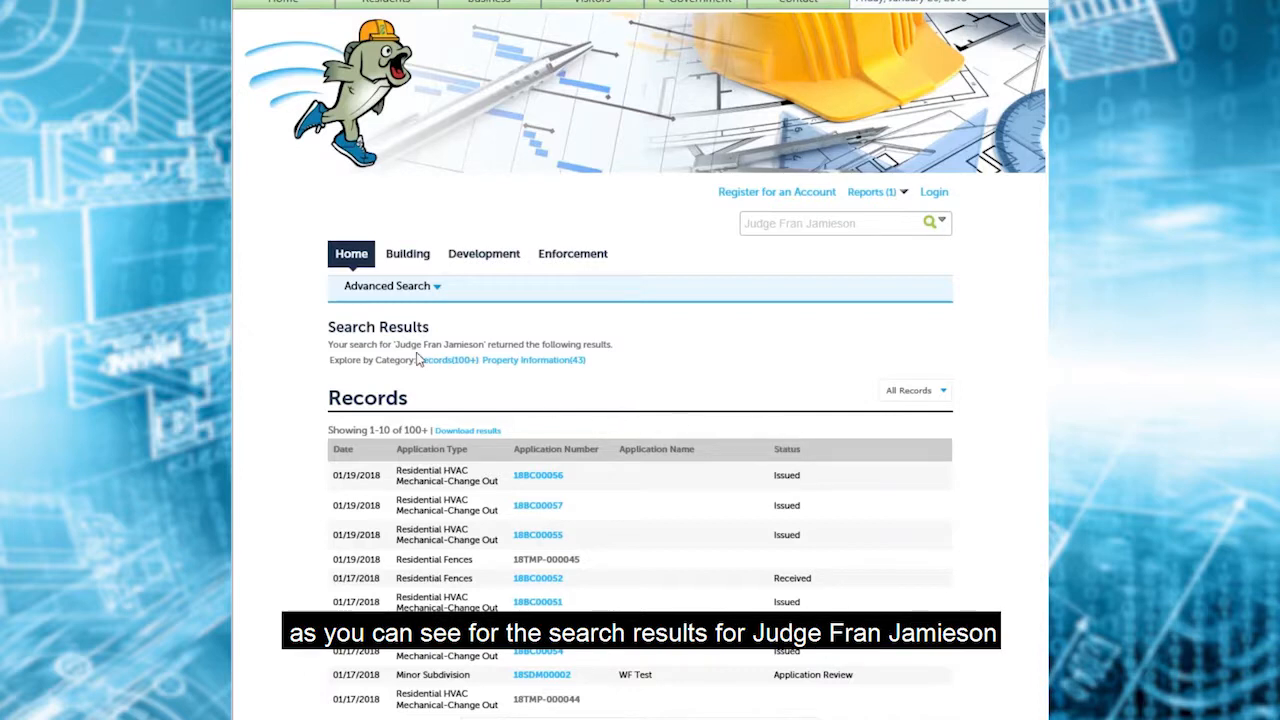
{"action": "mouse_move", "coordinate": [470, 360]}
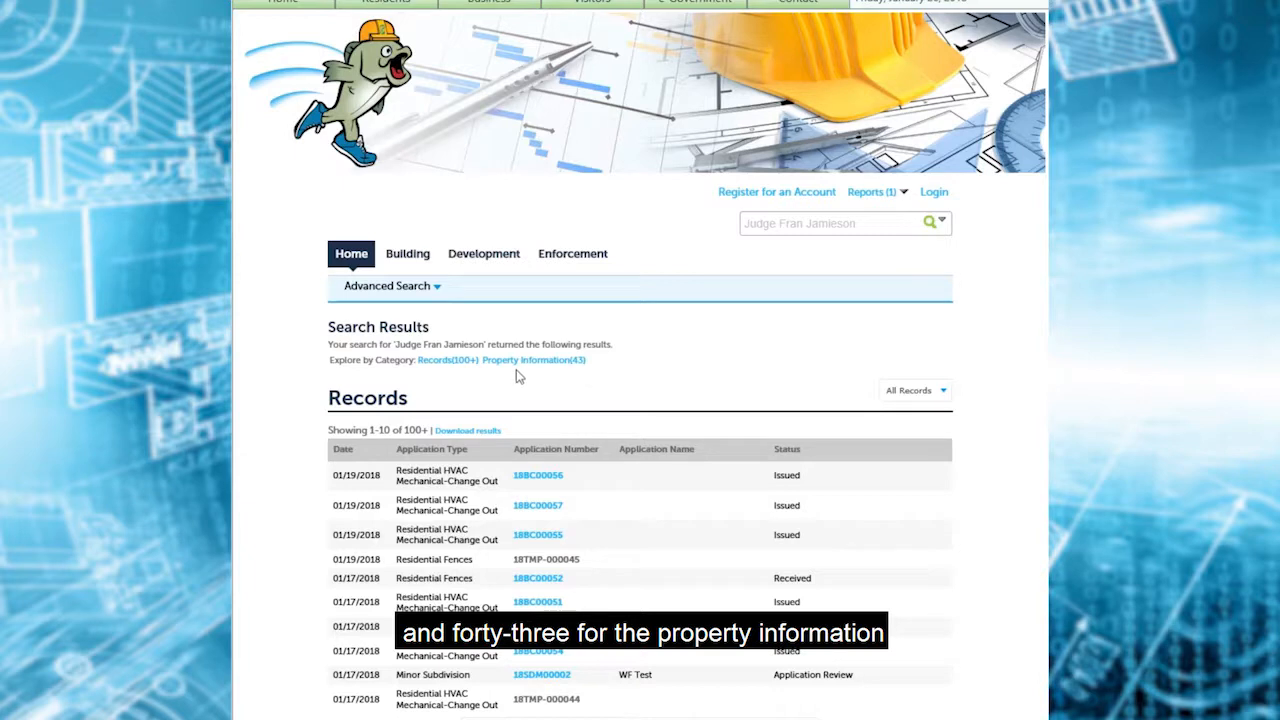
{"action": "mouse_move", "coordinate": [530, 383]}
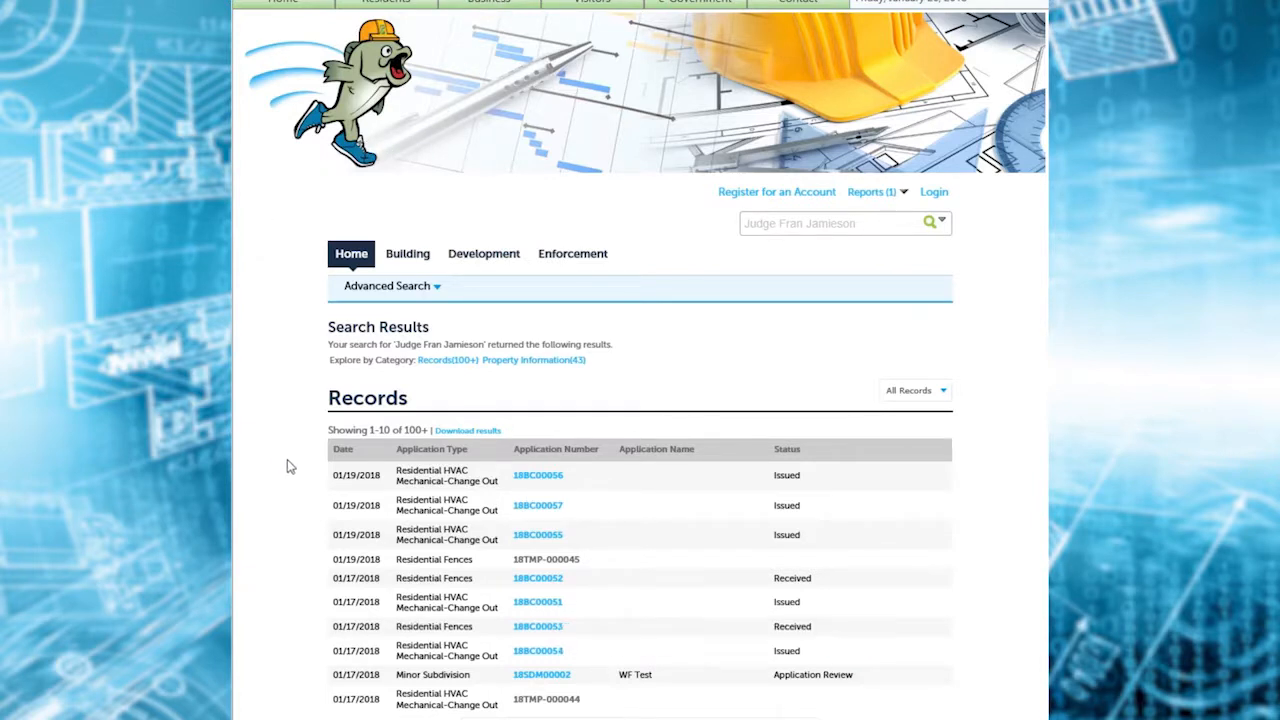
{"action": "scroll", "scroll_direction": "down", "scroll_amount": 3}
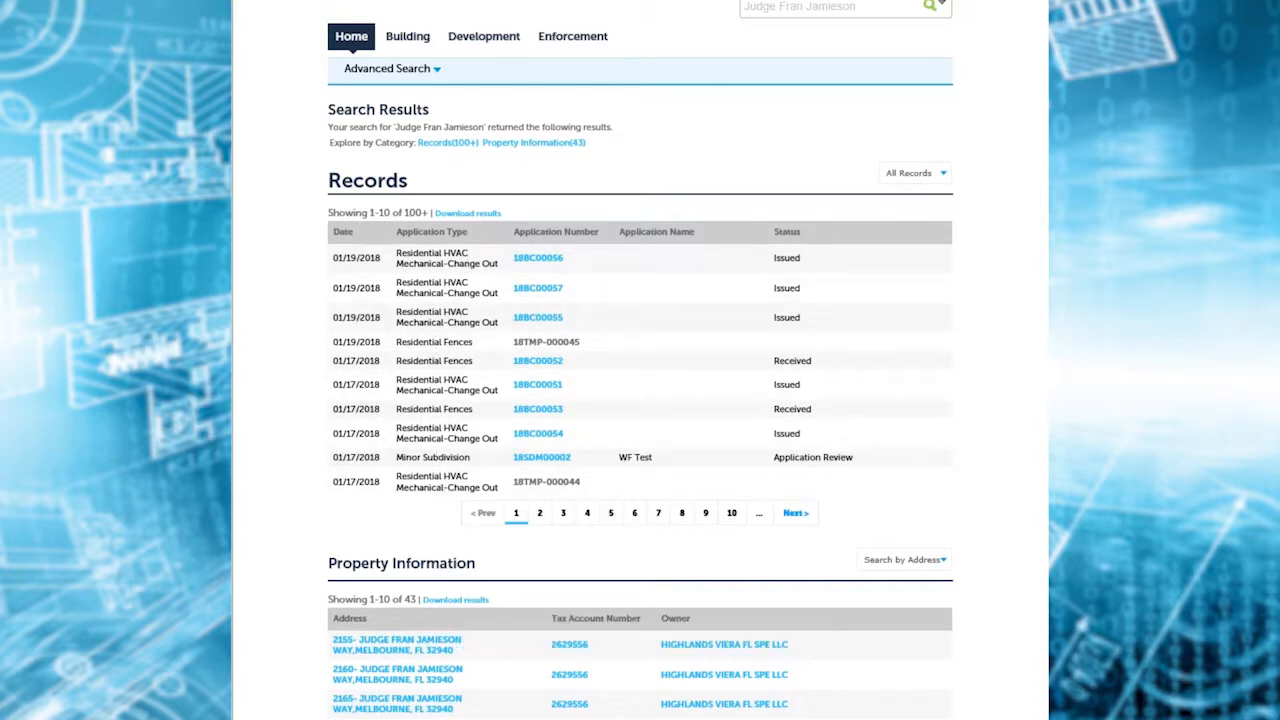
{"action": "mouse_move", "coordinate": [322, 239]}
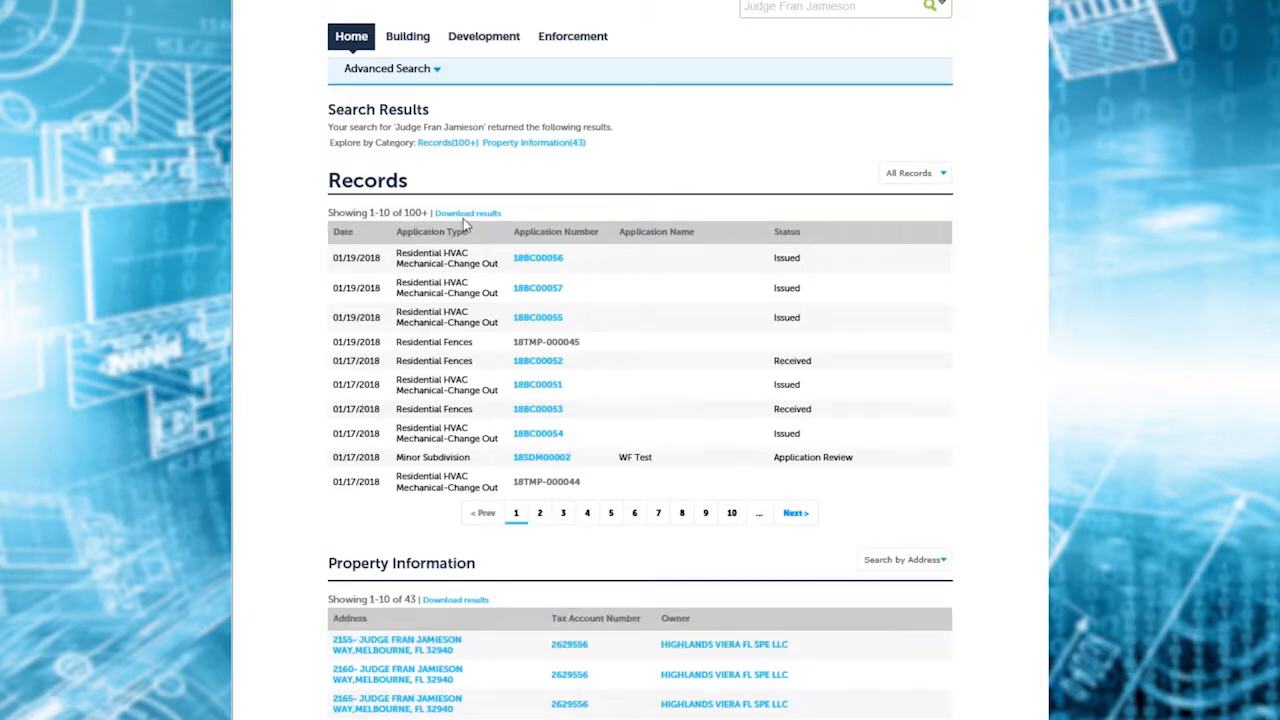
{"action": "mouse_move", "coordinate": [450, 36]}
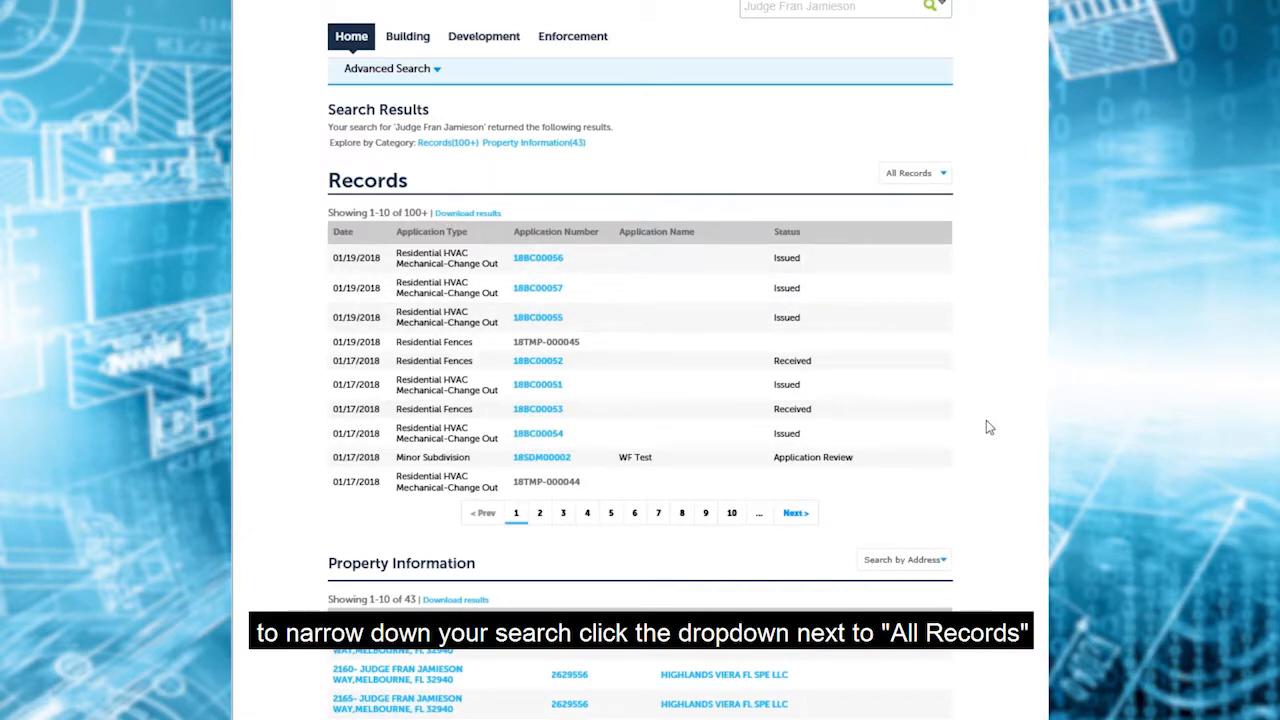
{"action": "mouse_move", "coordinate": [1009, 403]}
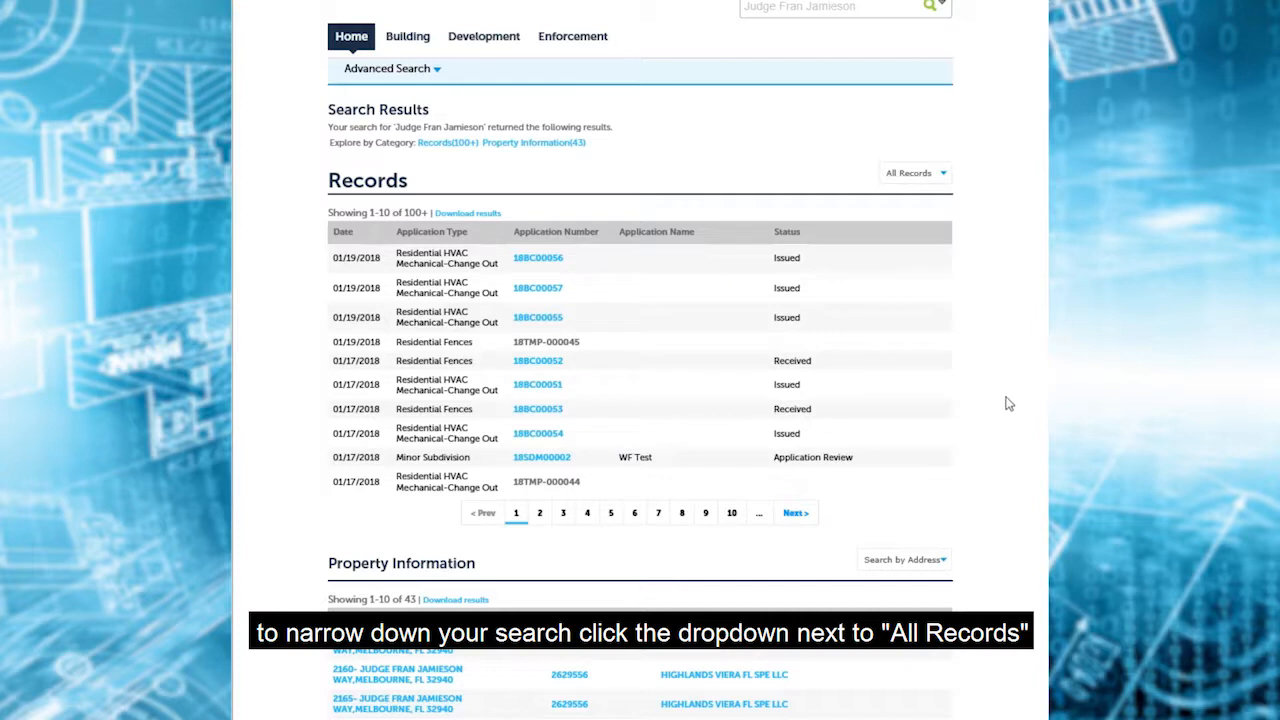
{"action": "mouse_move", "coordinate": [945, 180]}
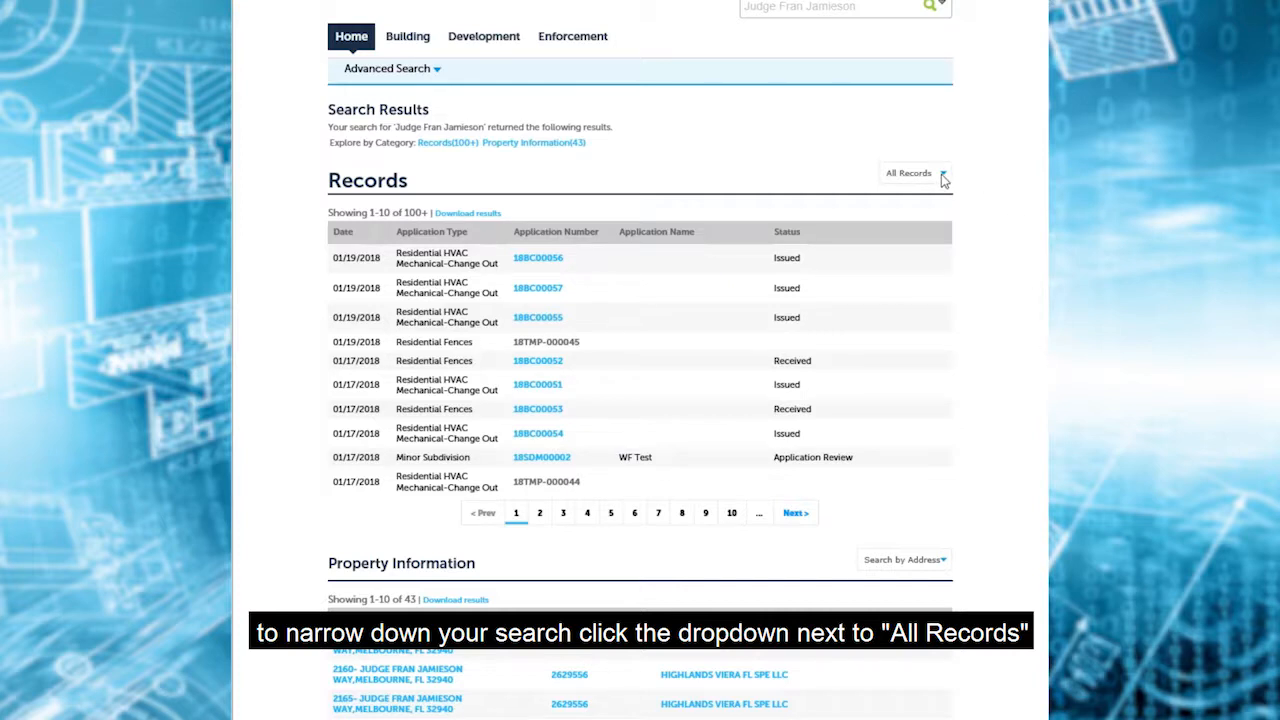
Filter the Judge Fran Jamieson Records table to the Building category and scroll the list.
{"action": "left_click", "coordinate": [912, 173]}
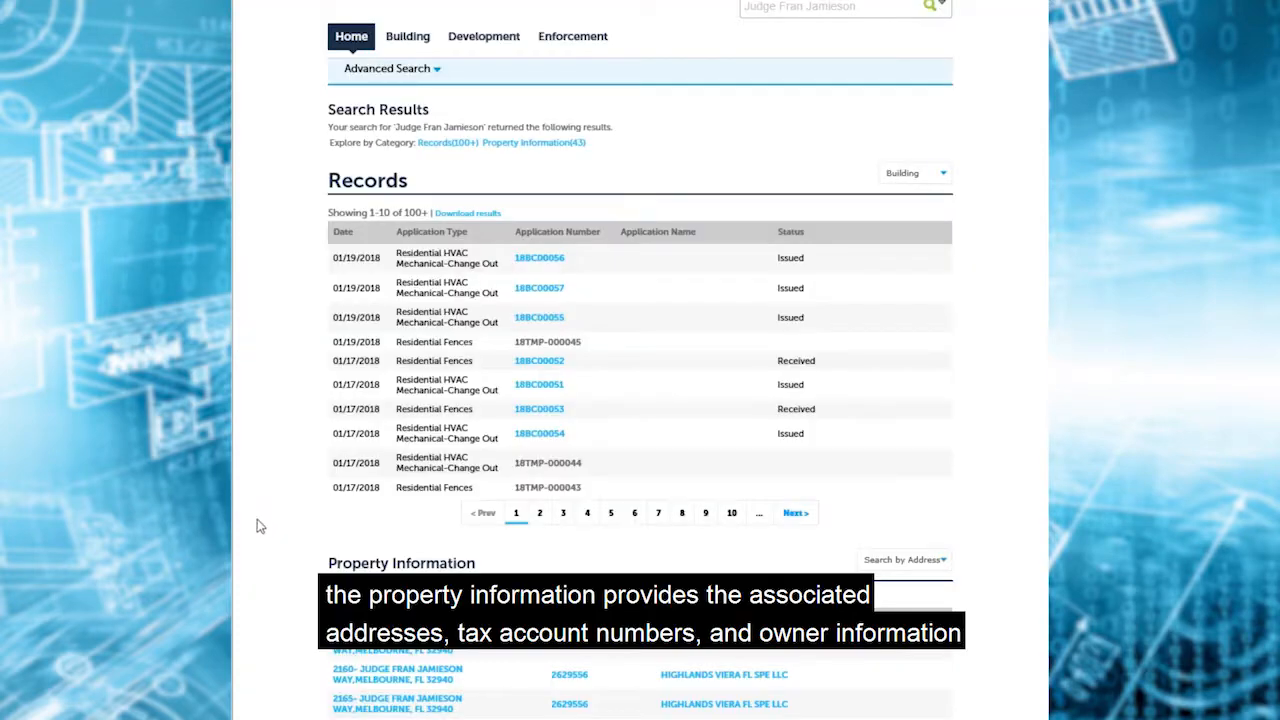
{"action": "mouse_move", "coordinate": [267, 540]}
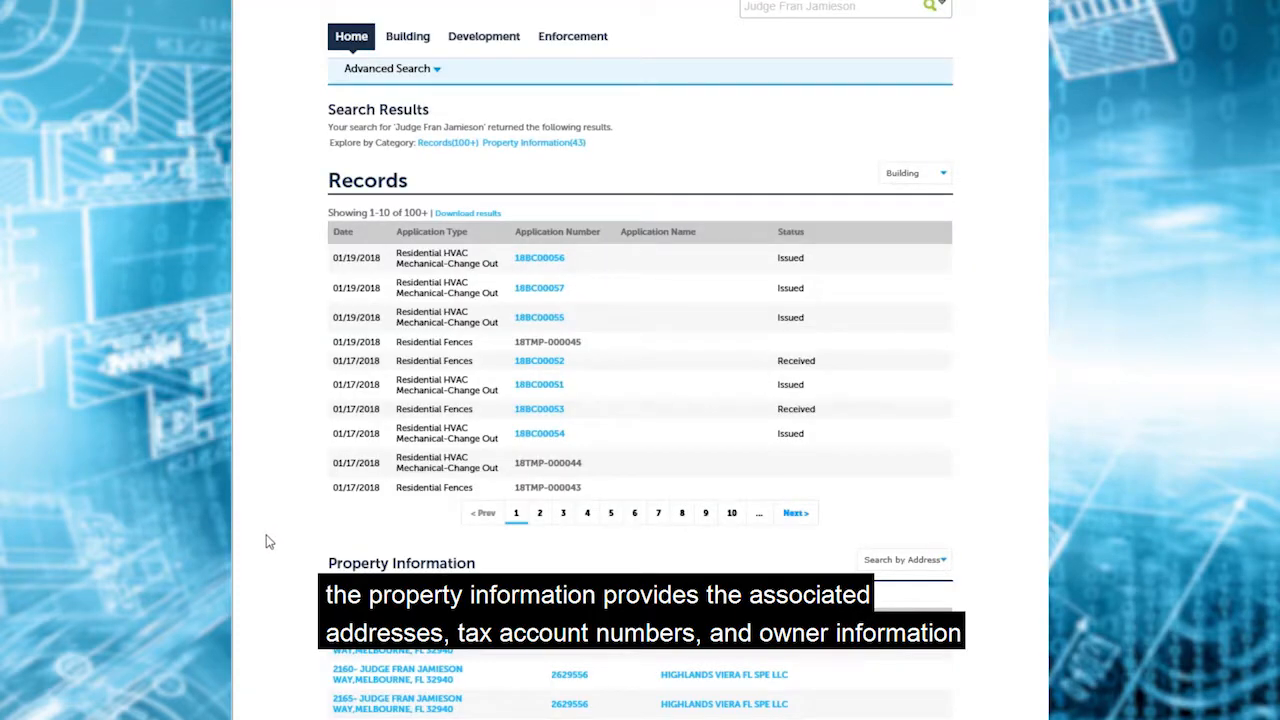
{"action": "scroll", "scroll_direction": "down", "scroll_amount": 3}
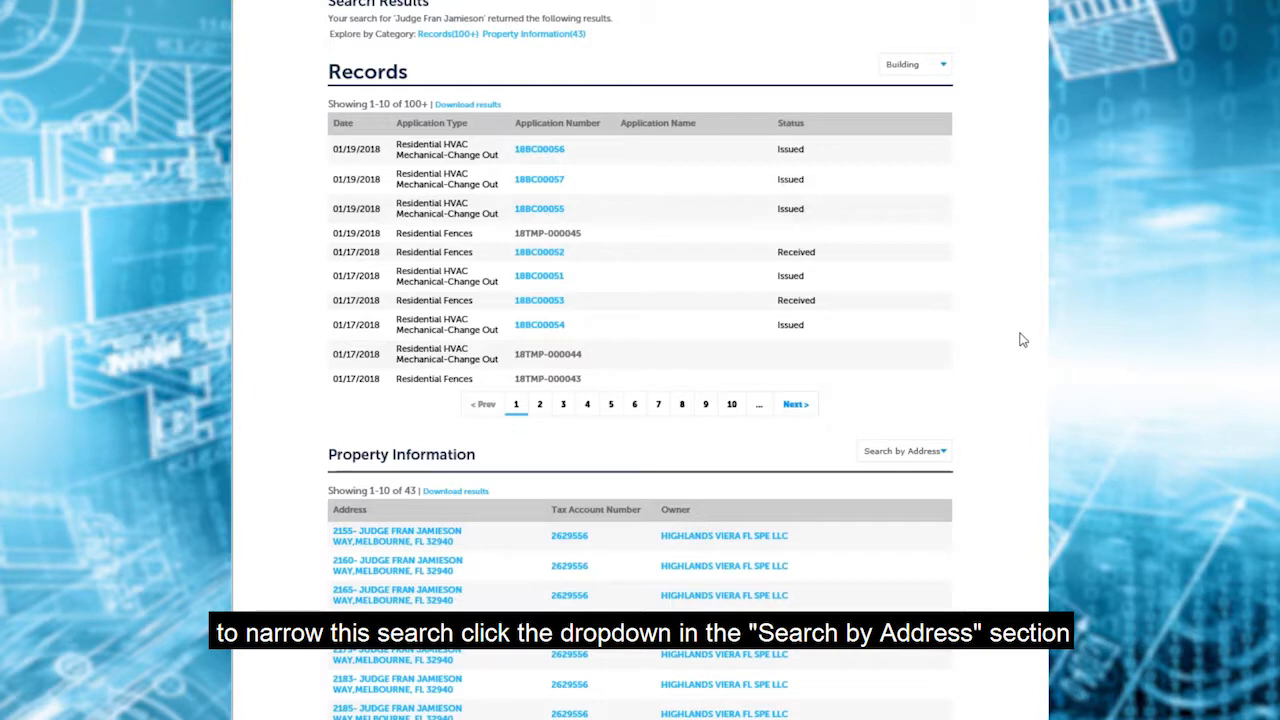
{"action": "mouse_move", "coordinate": [987, 456]}
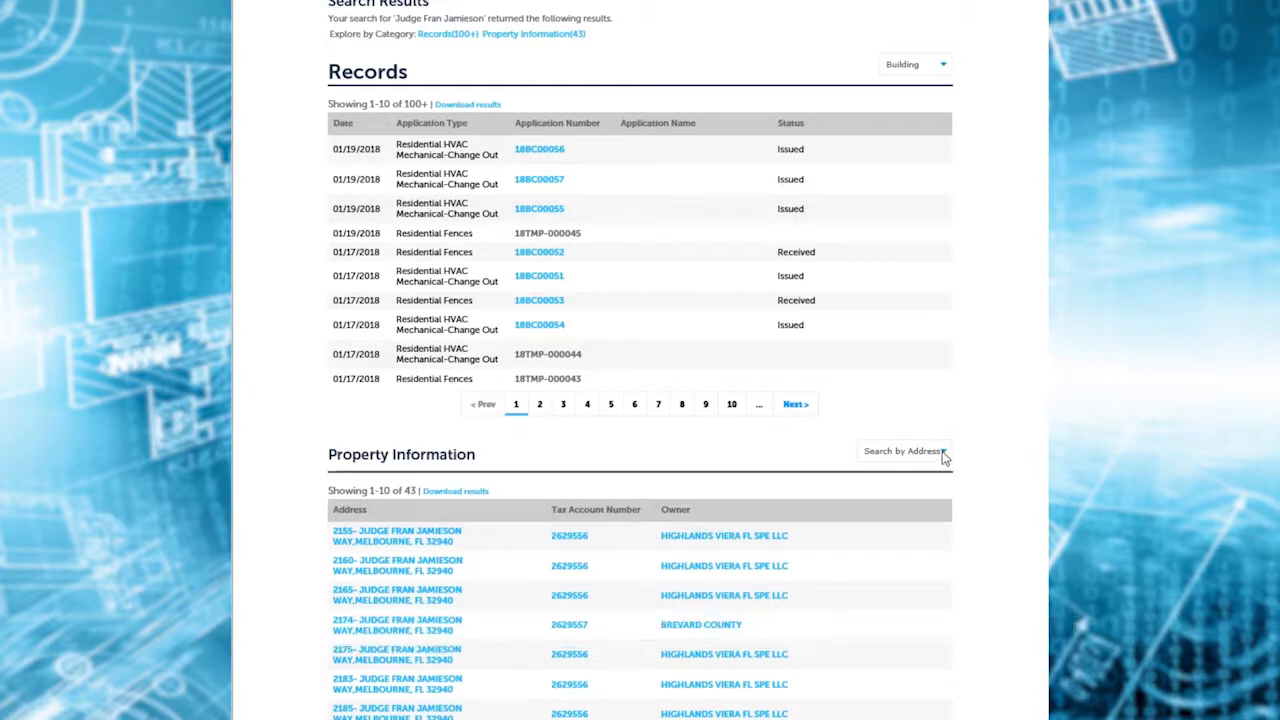
{"action": "left_click", "coordinate": [903, 451]}
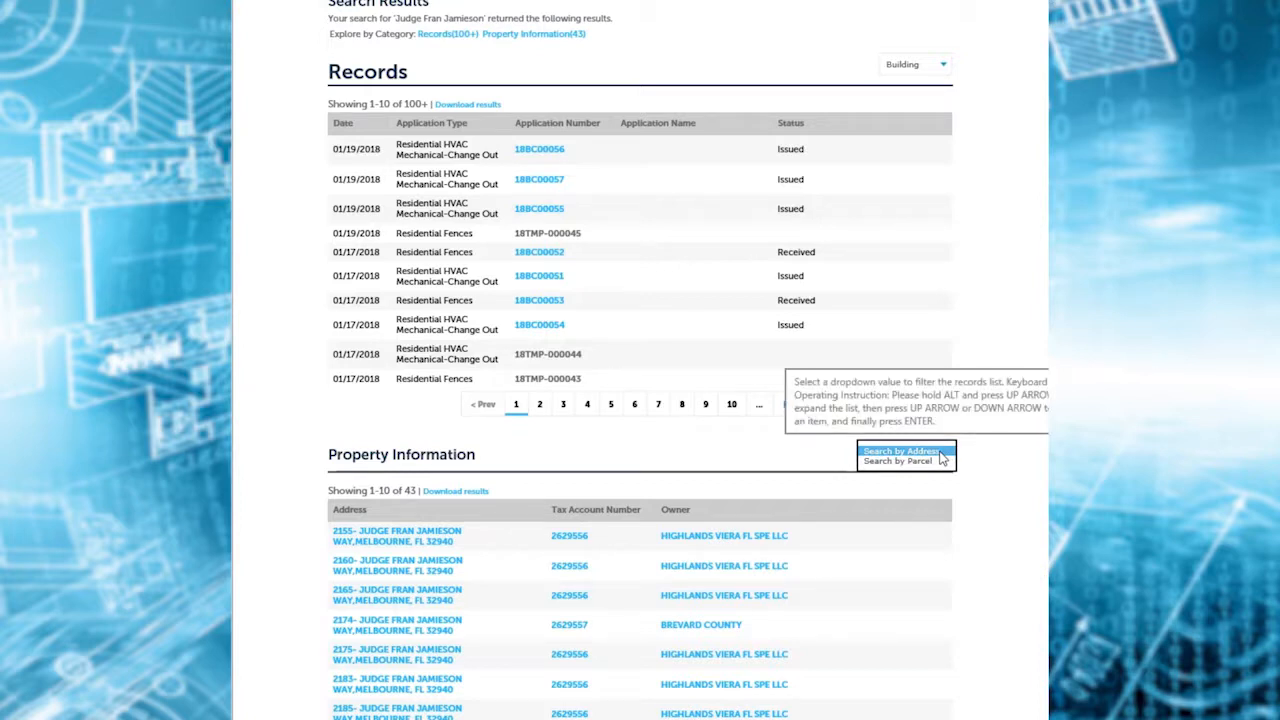
{"action": "mouse_move", "coordinate": [975, 126]}
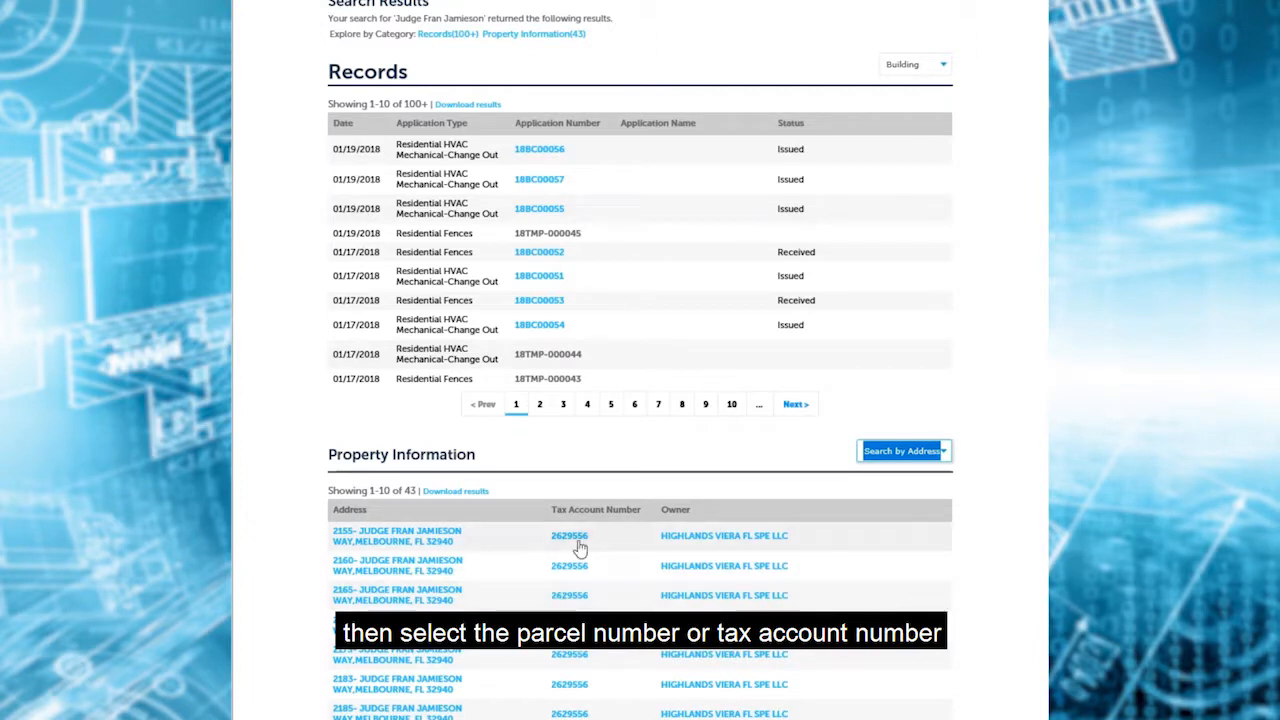
{"action": "mouse_move", "coordinate": [570, 542]}
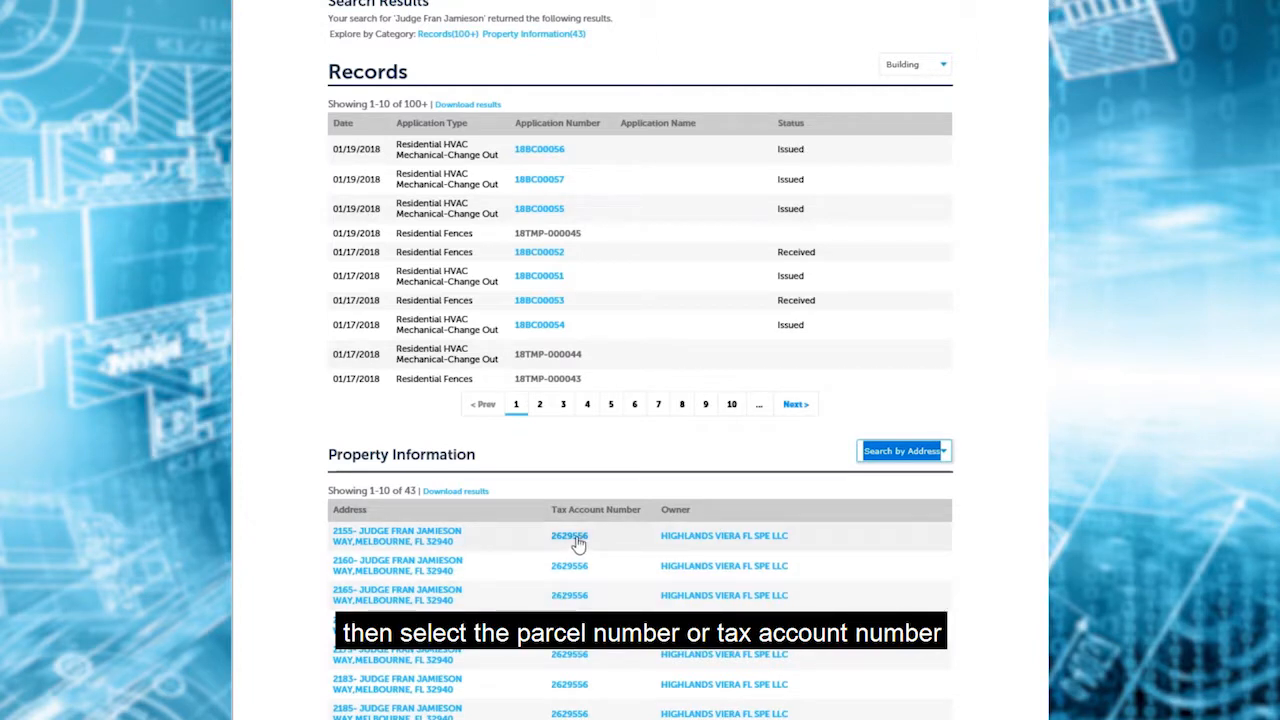
Show Parcel Details for tax account 2629556 from the first Property Information row.
{"action": "left_click", "coordinate": [569, 535]}
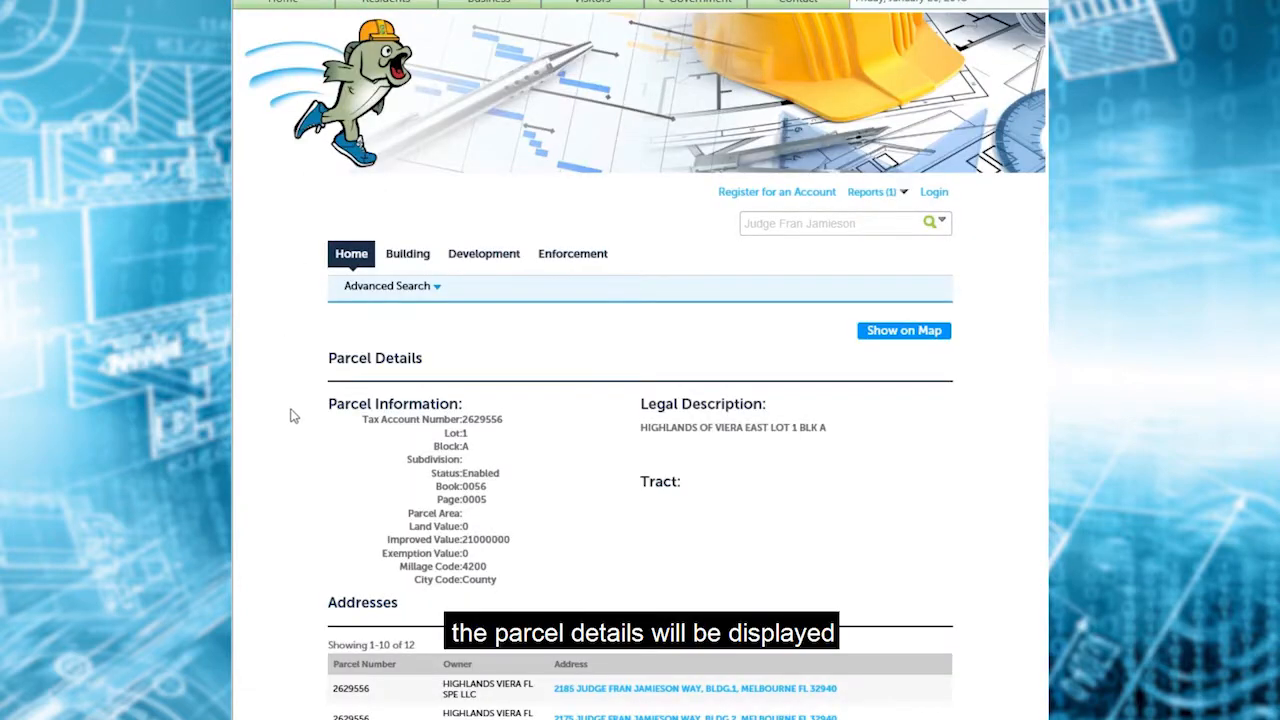
{"action": "mouse_move", "coordinate": [314, 456]}
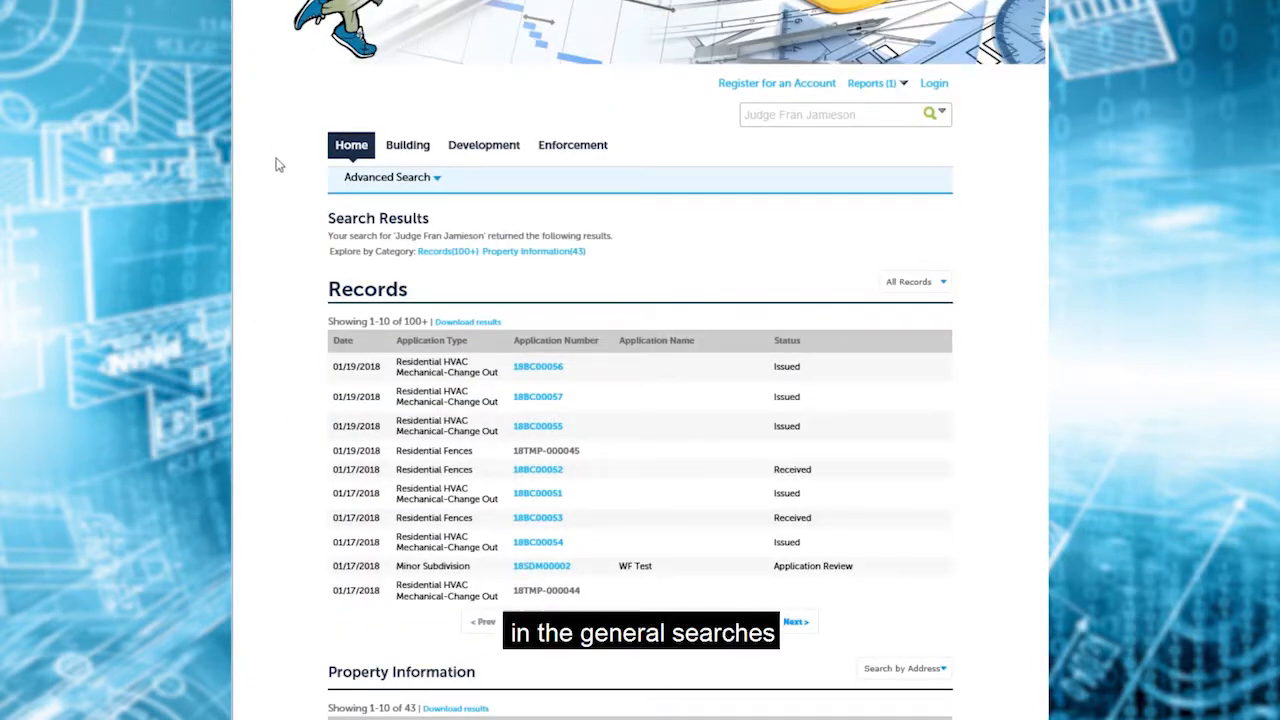
{"action": "mouse_move", "coordinate": [277, 183]}
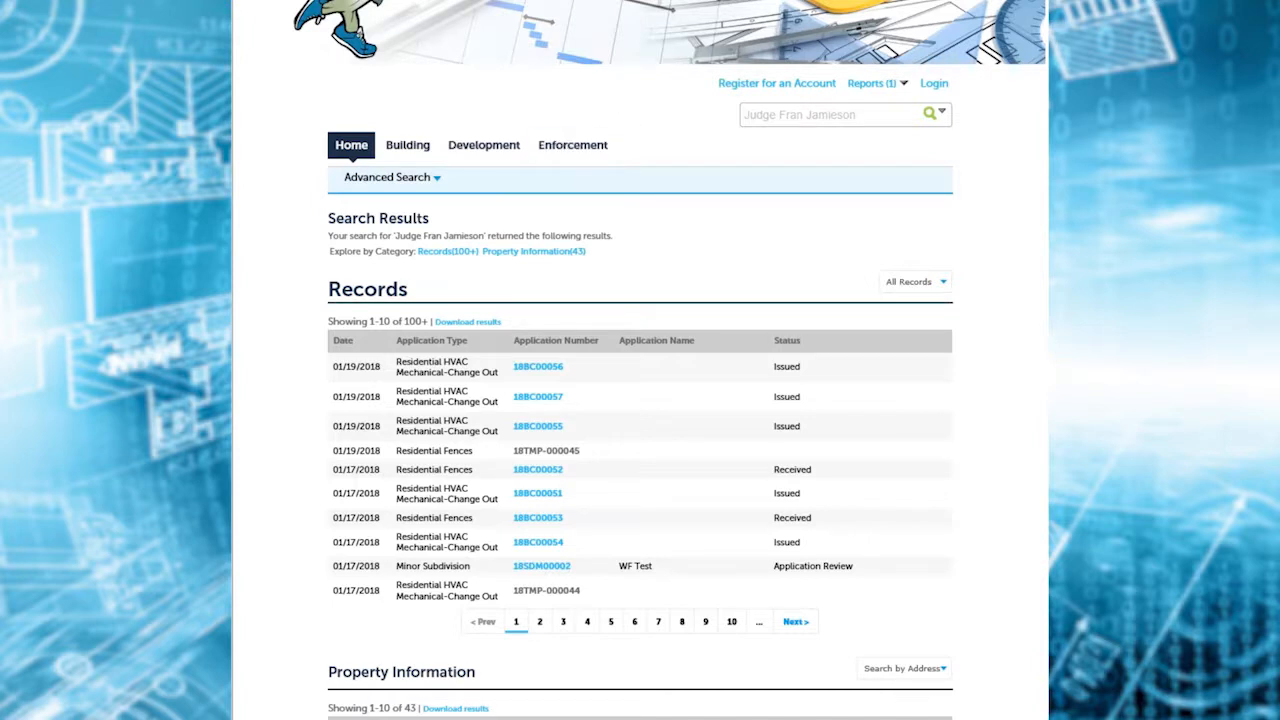
{"action": "mouse_move", "coordinate": [245, 231]}
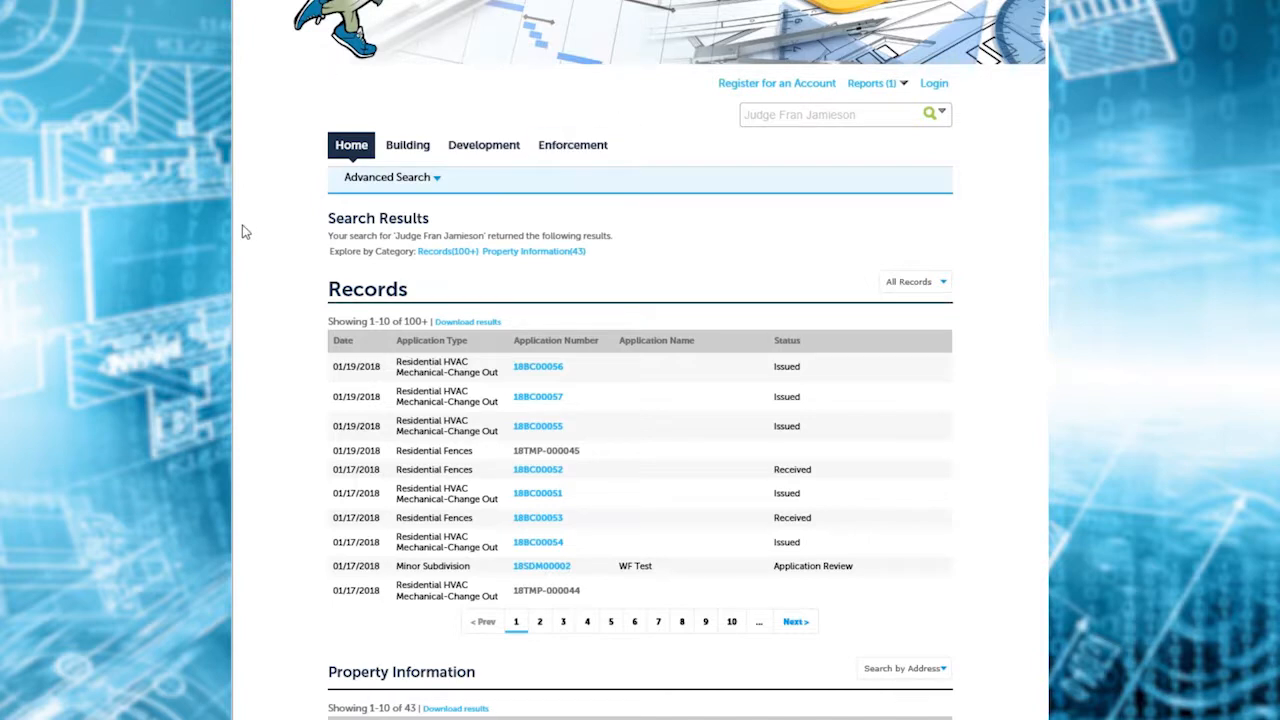
Show the Advanced Search options, then go Home to the BASS welcome page.
{"action": "left_click", "coordinate": [388, 177]}
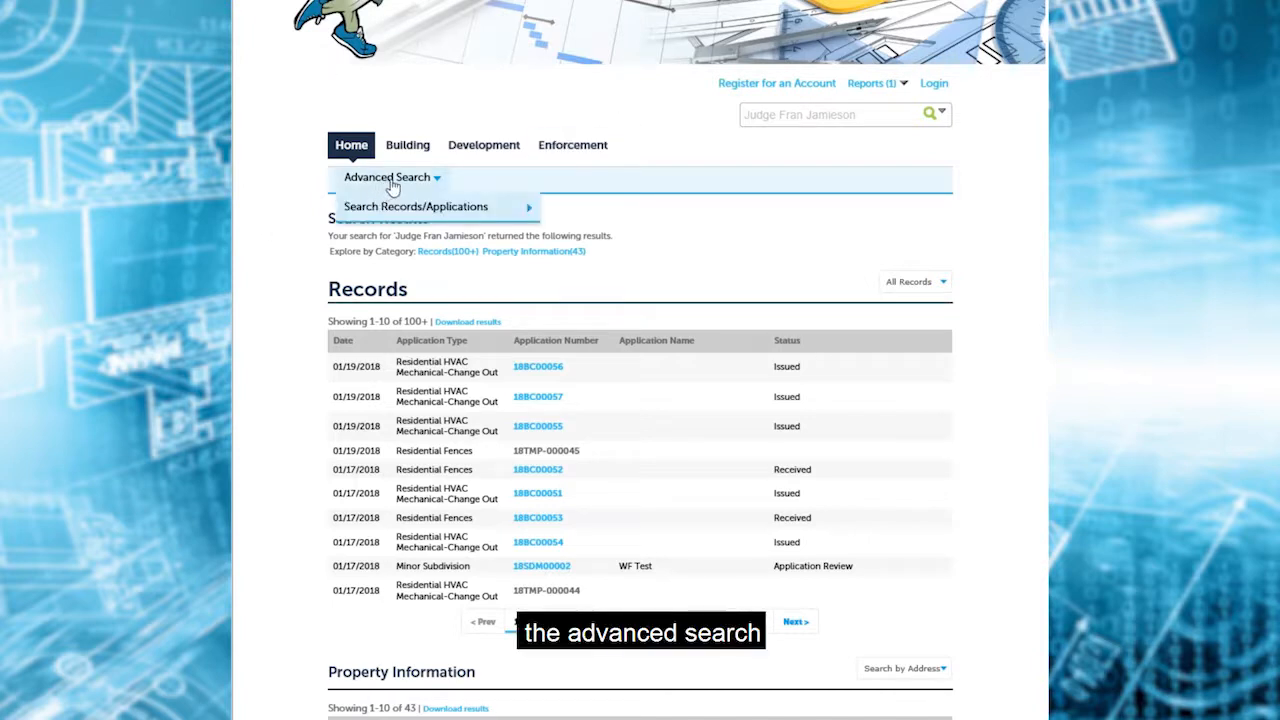
{"action": "mouse_move", "coordinate": [415, 206]}
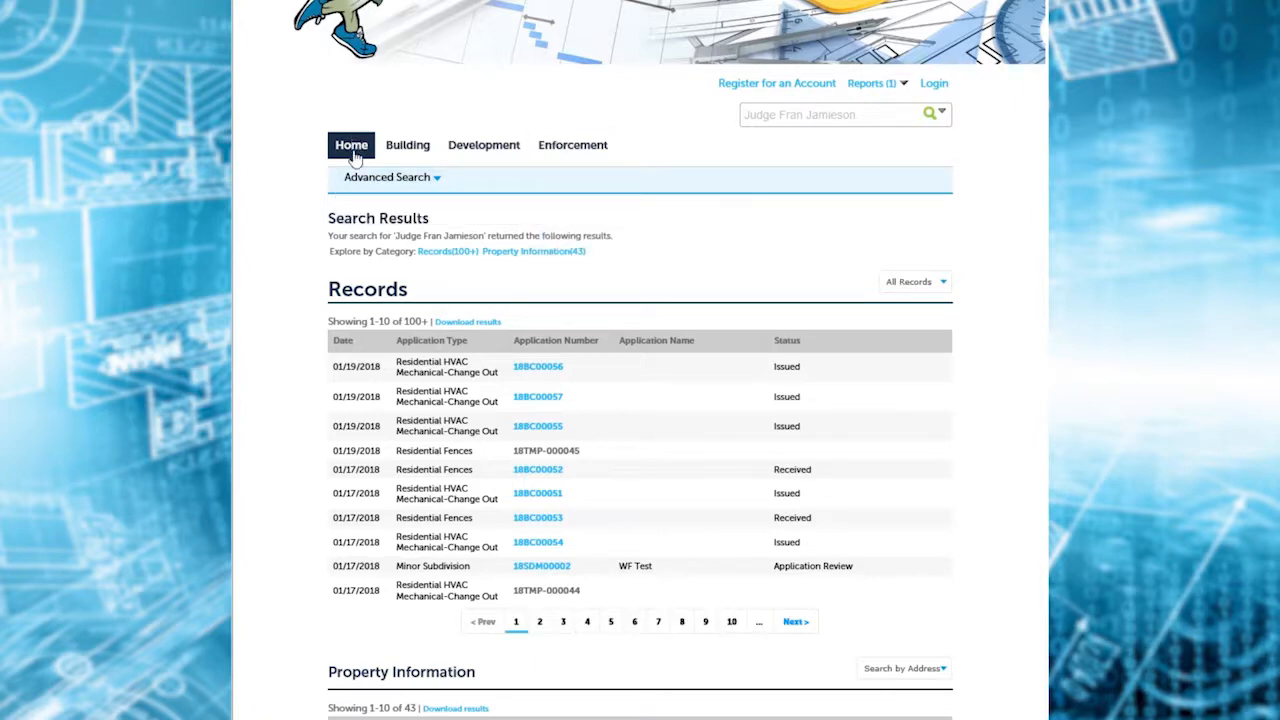
{"action": "left_click", "coordinate": [351, 144]}
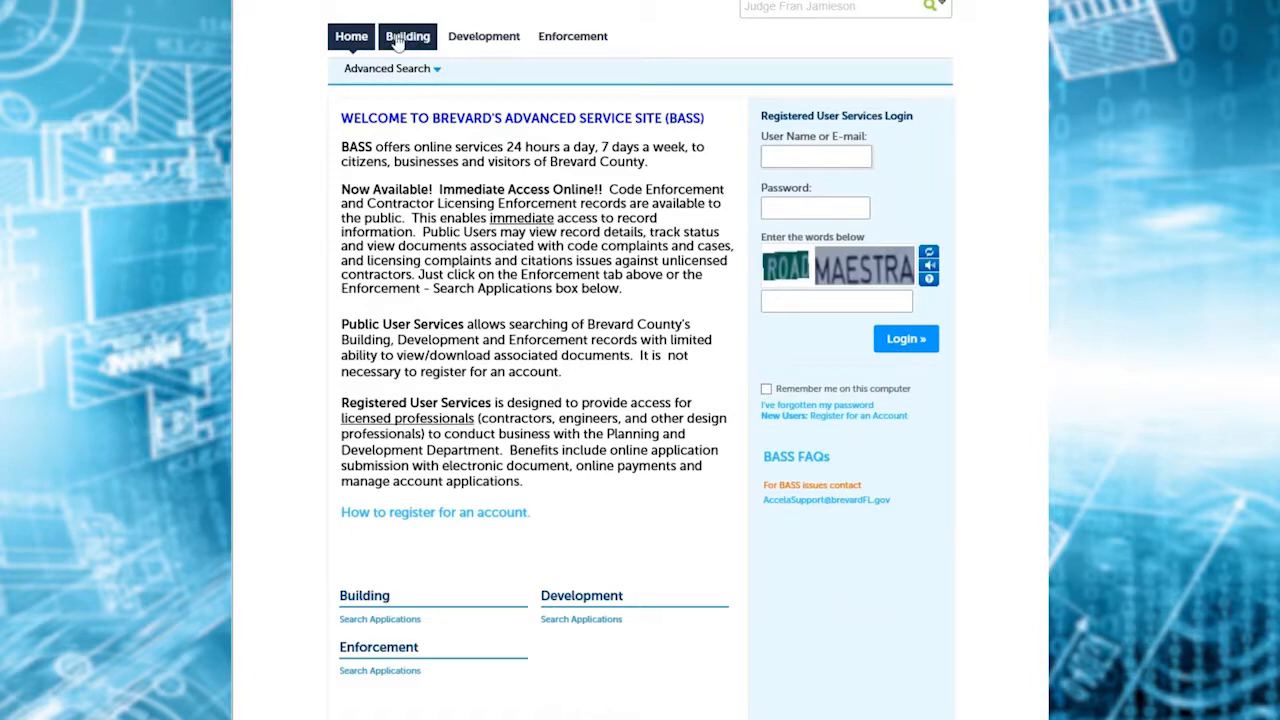
Scroll through the Building Permit Applications search, then switch to the Development Search for Records.
{"action": "left_click", "coordinate": [407, 36]}
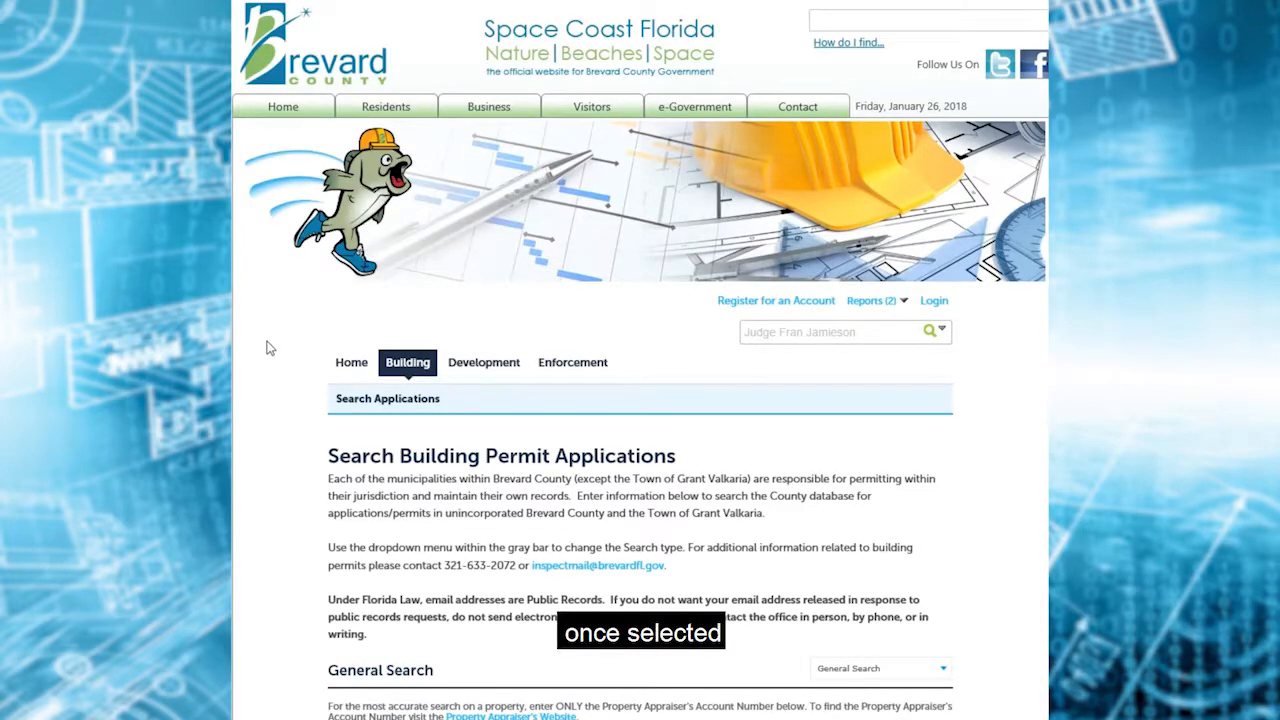
{"action": "scroll", "scroll_direction": "down", "scroll_amount": 3}
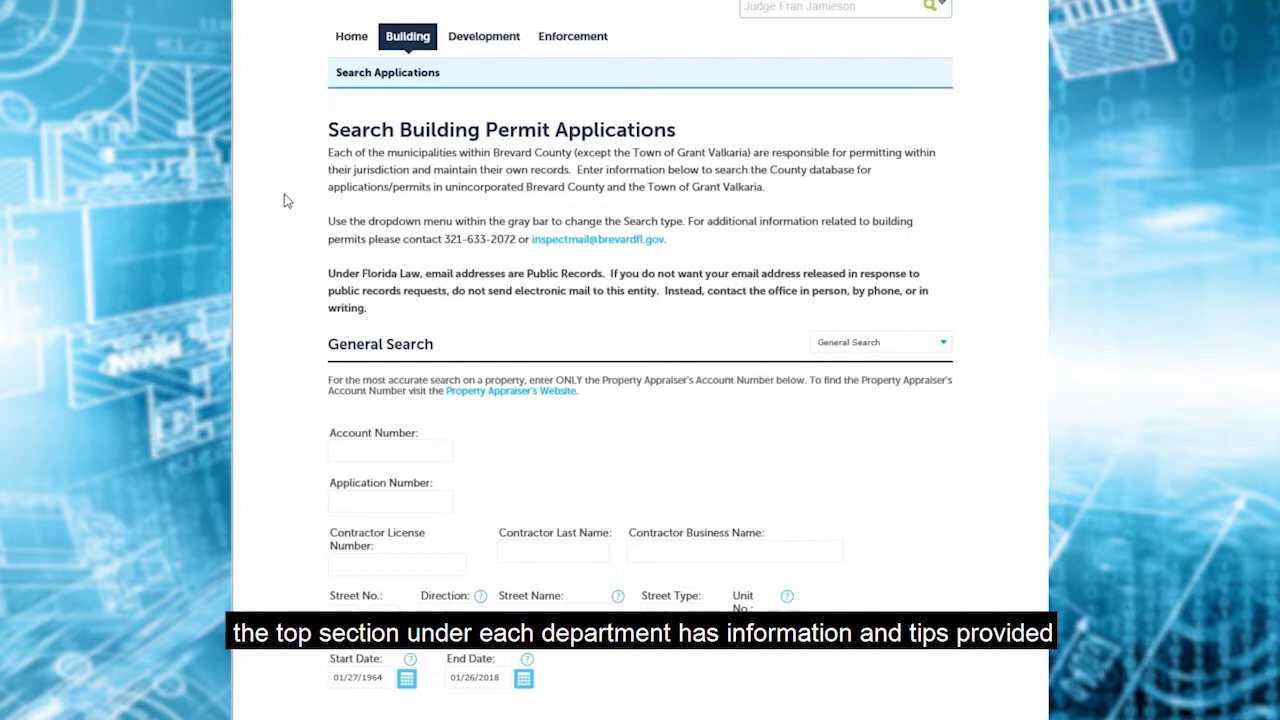
{"action": "mouse_move", "coordinate": [283, 222]}
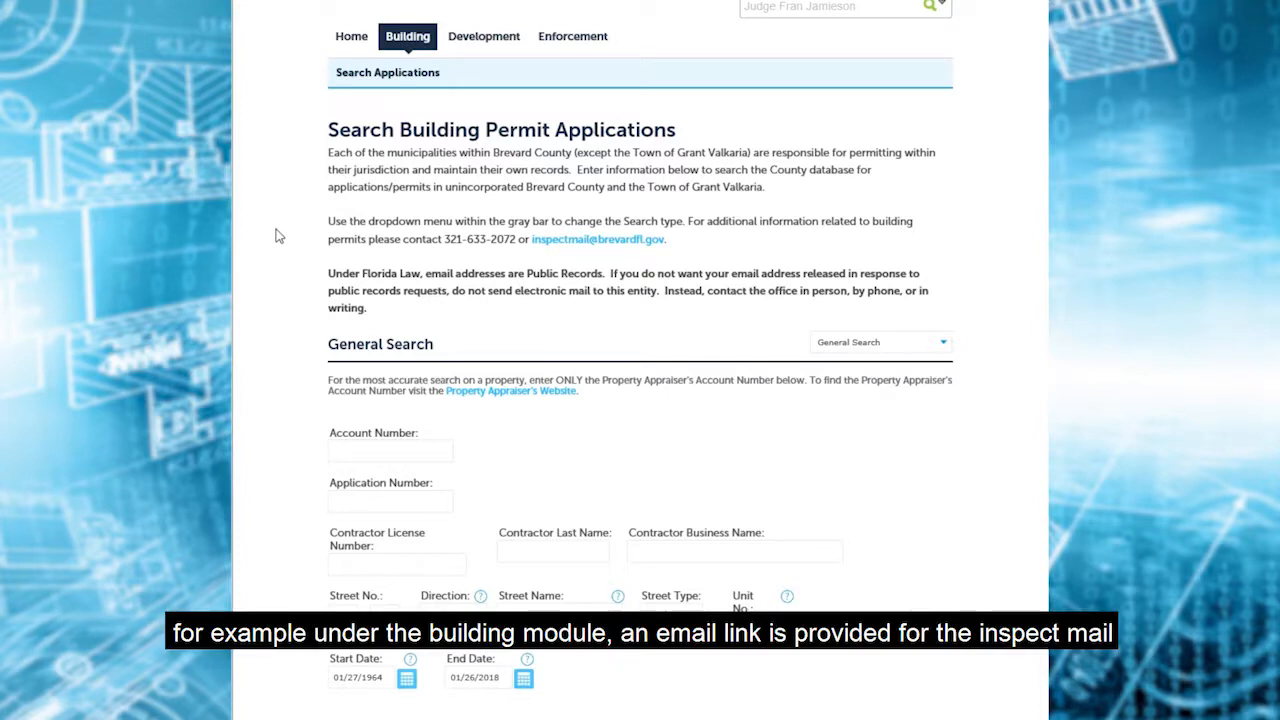
{"action": "mouse_move", "coordinate": [560, 252]}
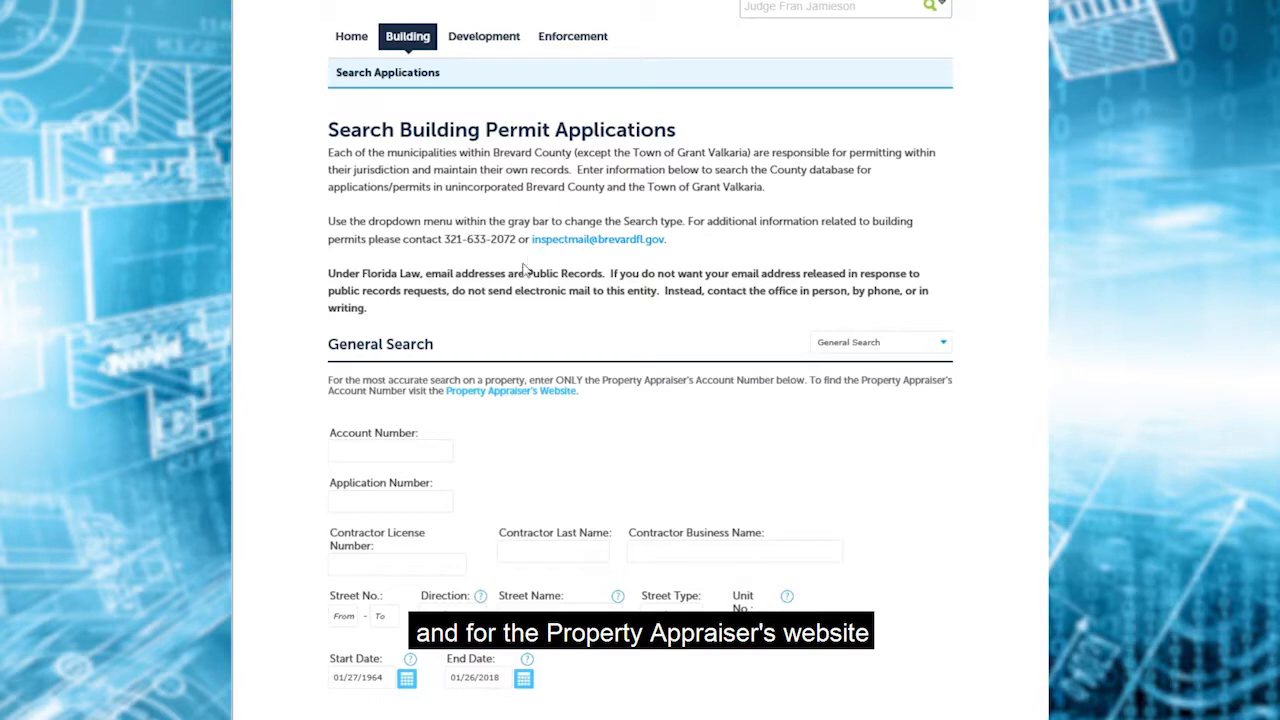
{"action": "left_click", "coordinate": [484, 36]}
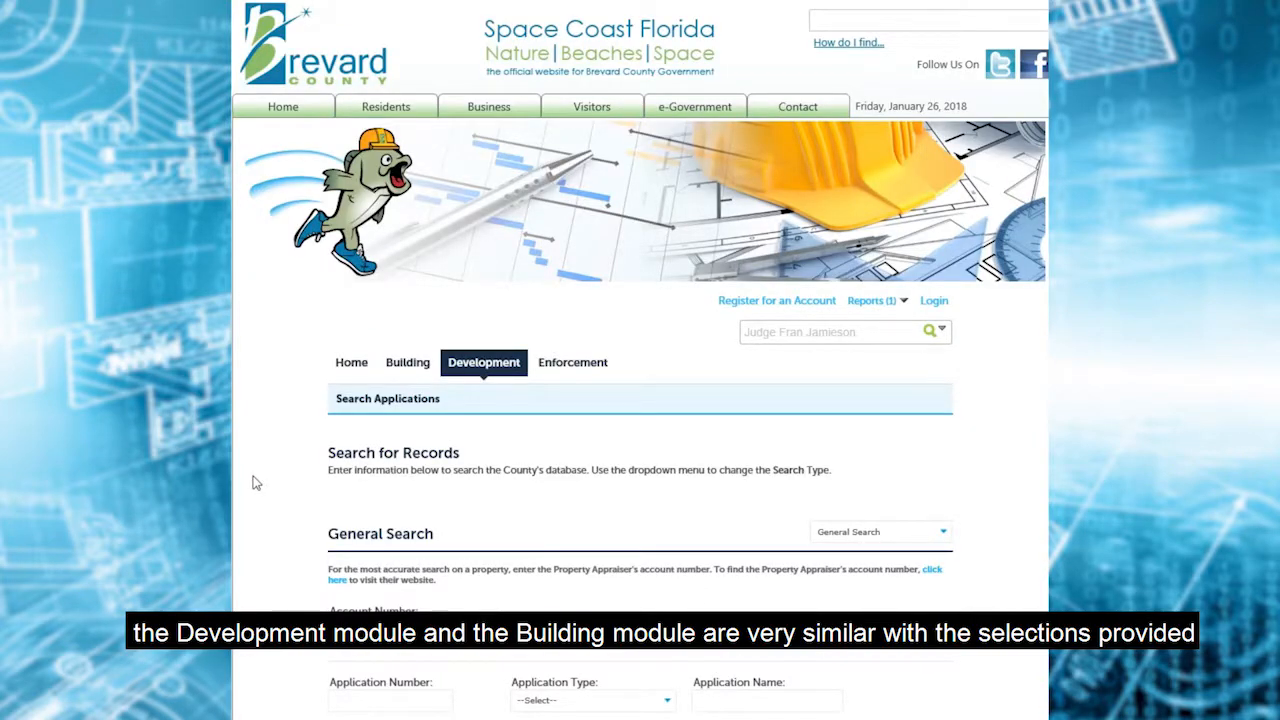
{"action": "scroll", "scroll_direction": "down", "scroll_amount": 3}
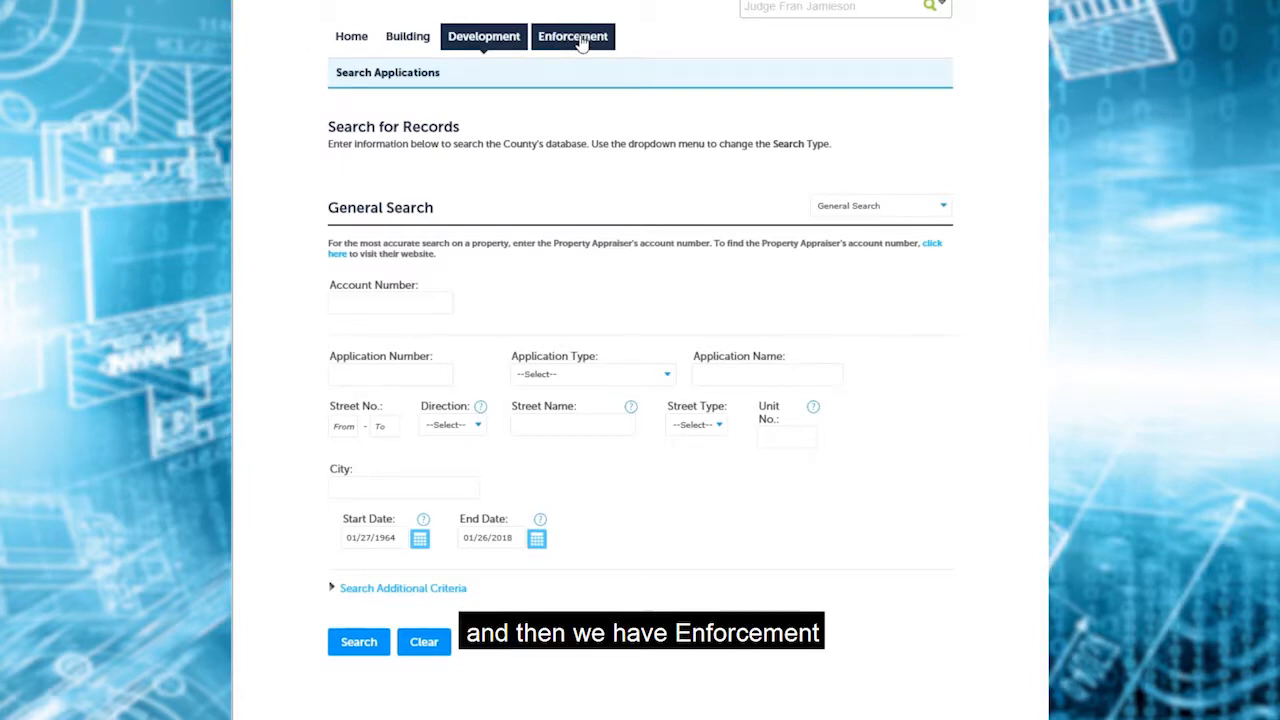
Browse the Enforcement Search for Cases page, its code enforcement tips and General Search fields.
{"action": "left_click", "coordinate": [573, 36]}
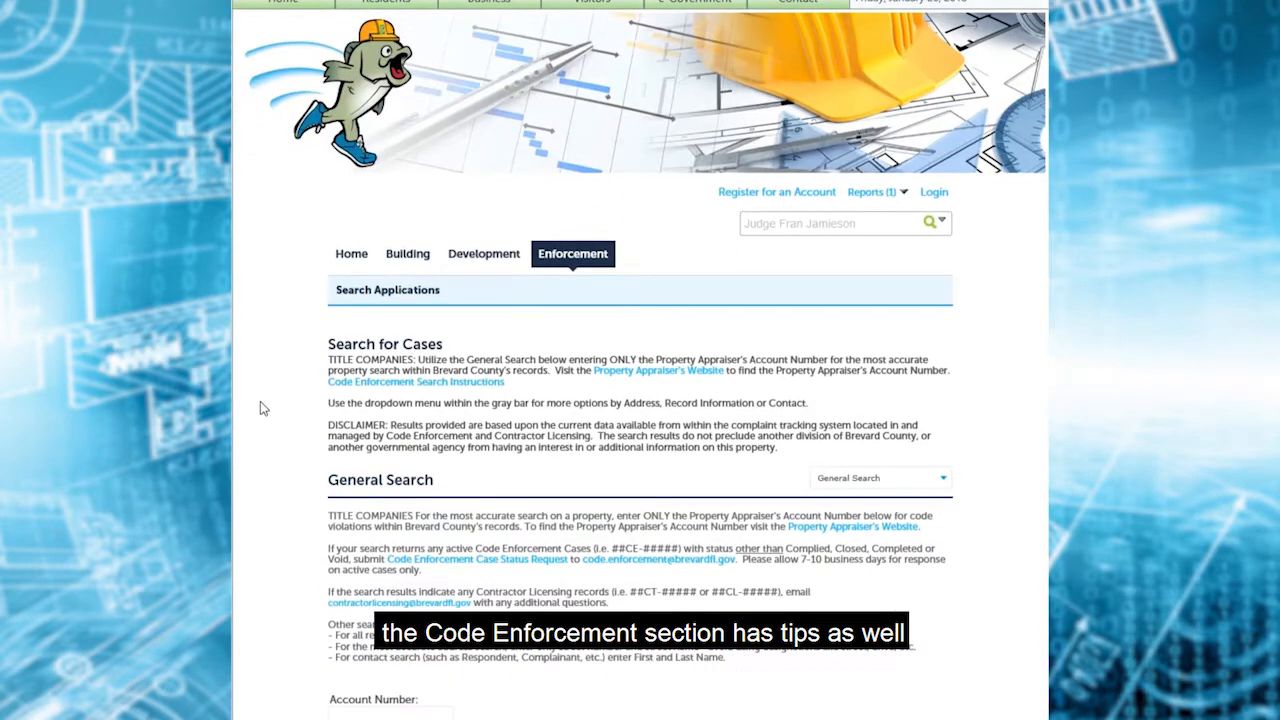
{"action": "mouse_move", "coordinate": [300, 362]}
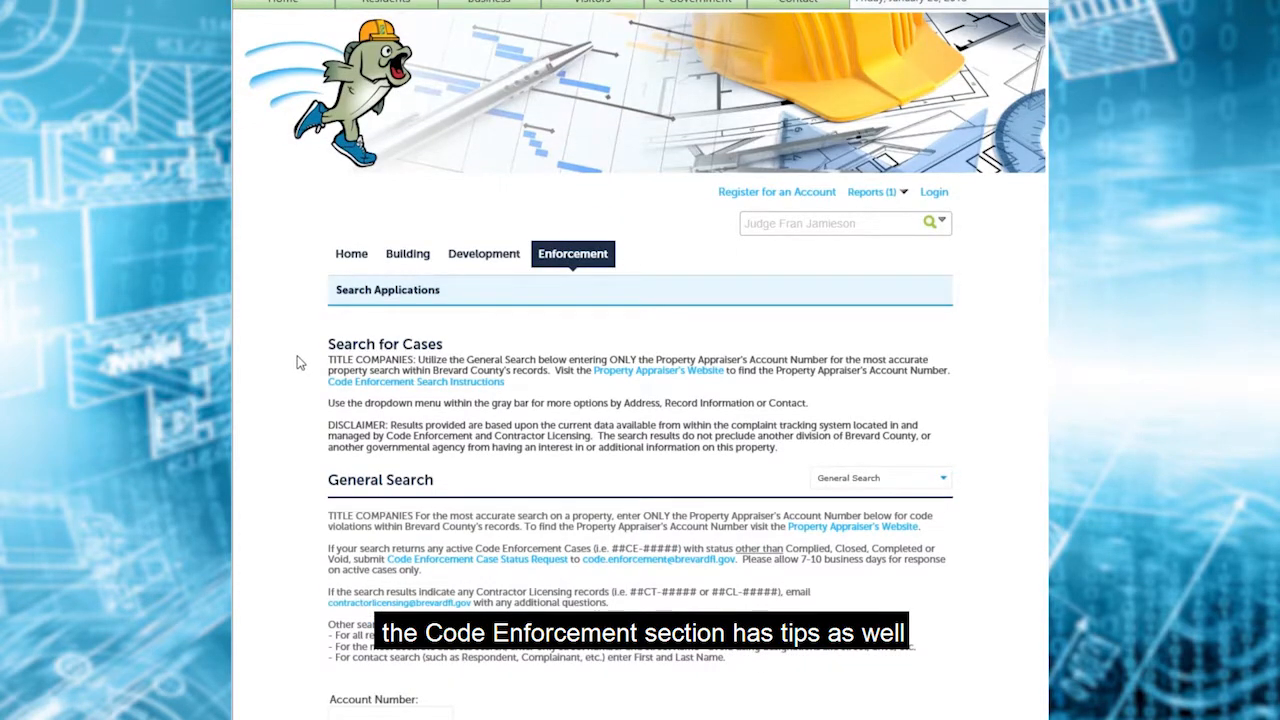
{"action": "mouse_move", "coordinate": [285, 457]}
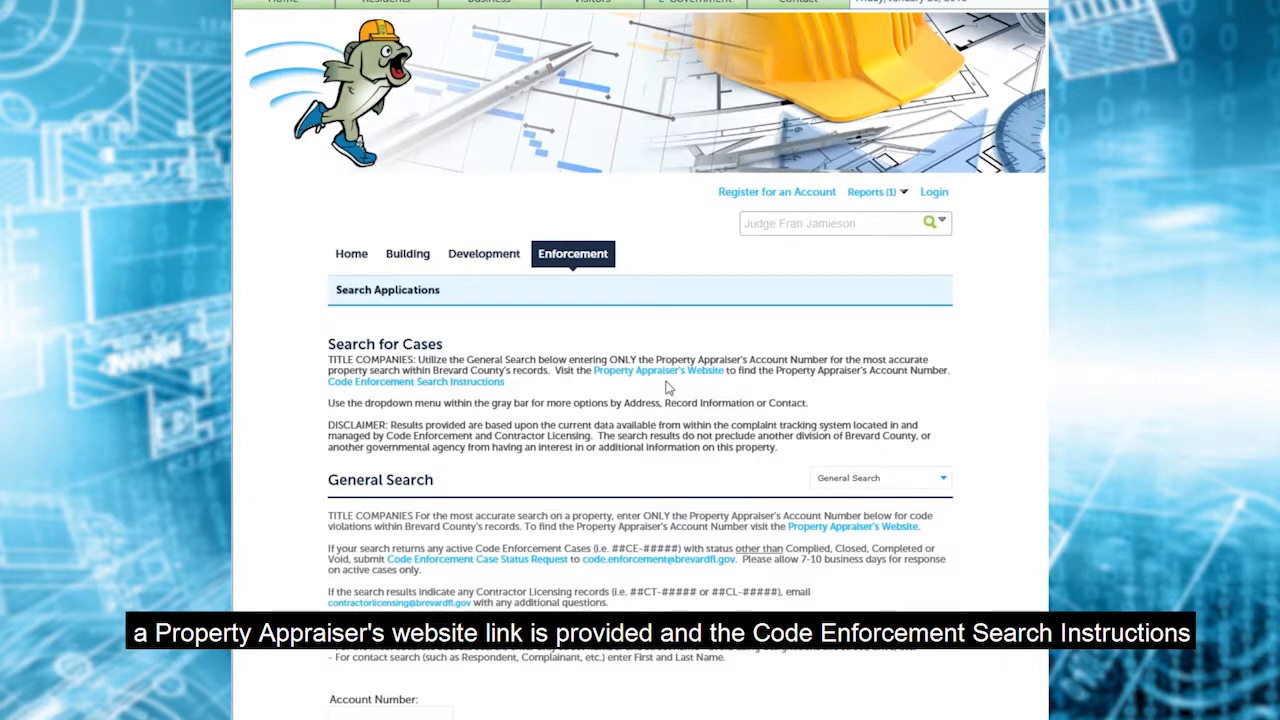
{"action": "mouse_move", "coordinate": [565, 397]}
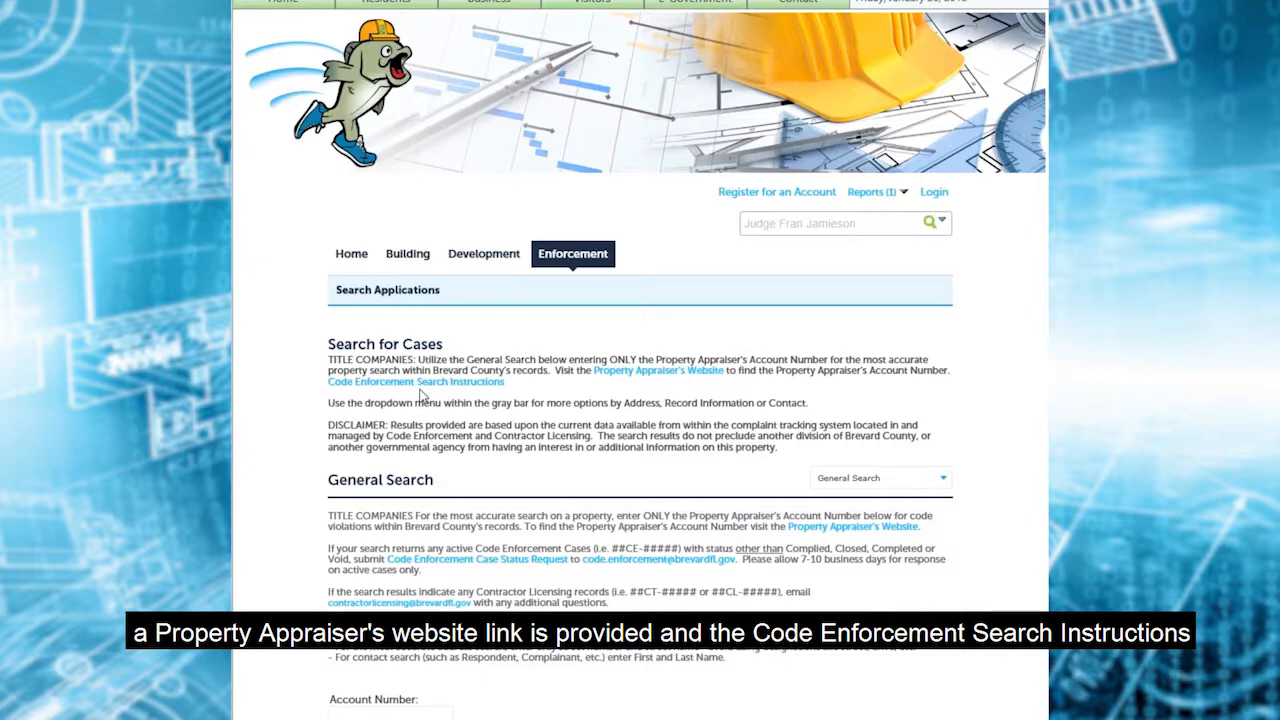
{"action": "scroll", "scroll_direction": "down", "scroll_amount": 3}
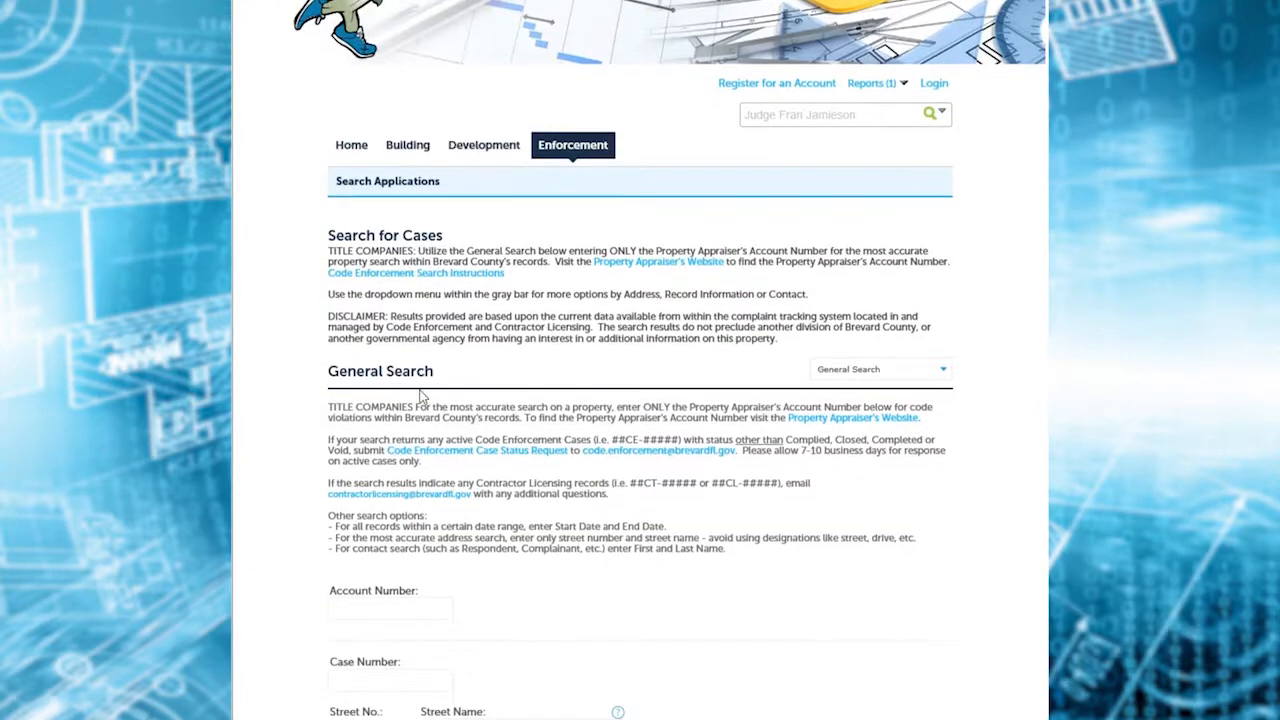
{"action": "scroll", "scroll_direction": "down", "scroll_amount": 3}
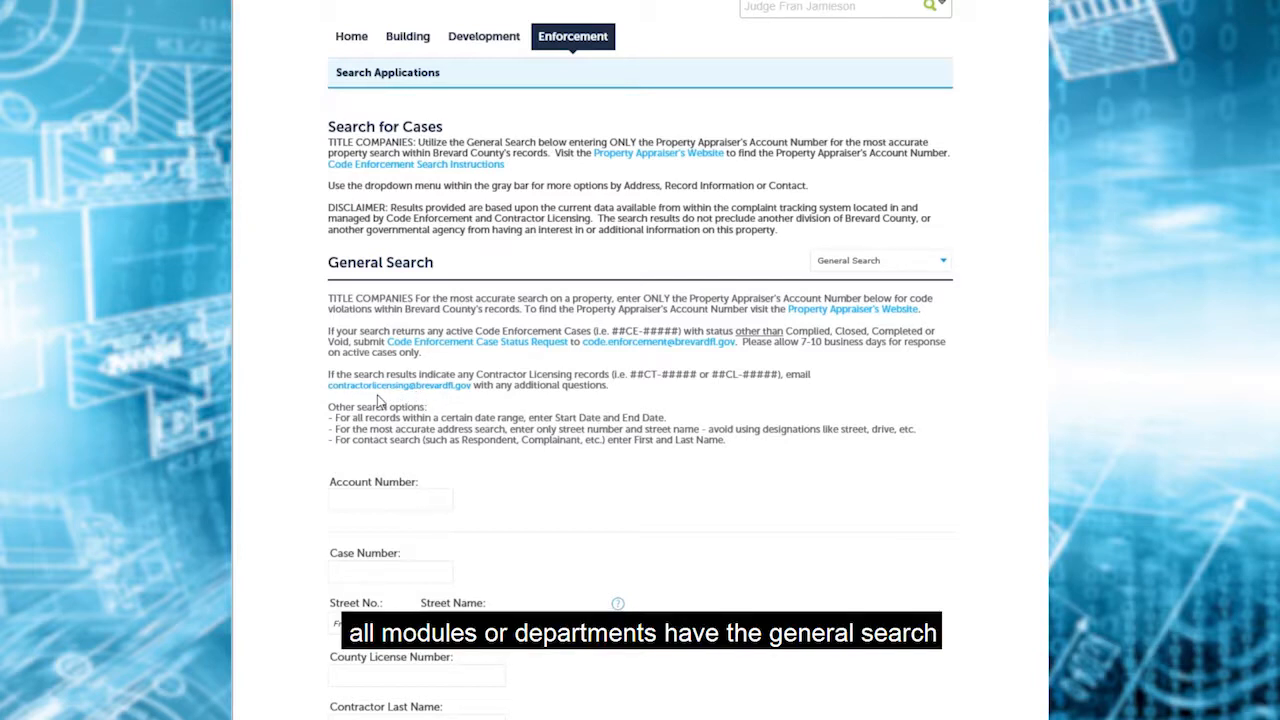
{"action": "mouse_move", "coordinate": [937, 261]}
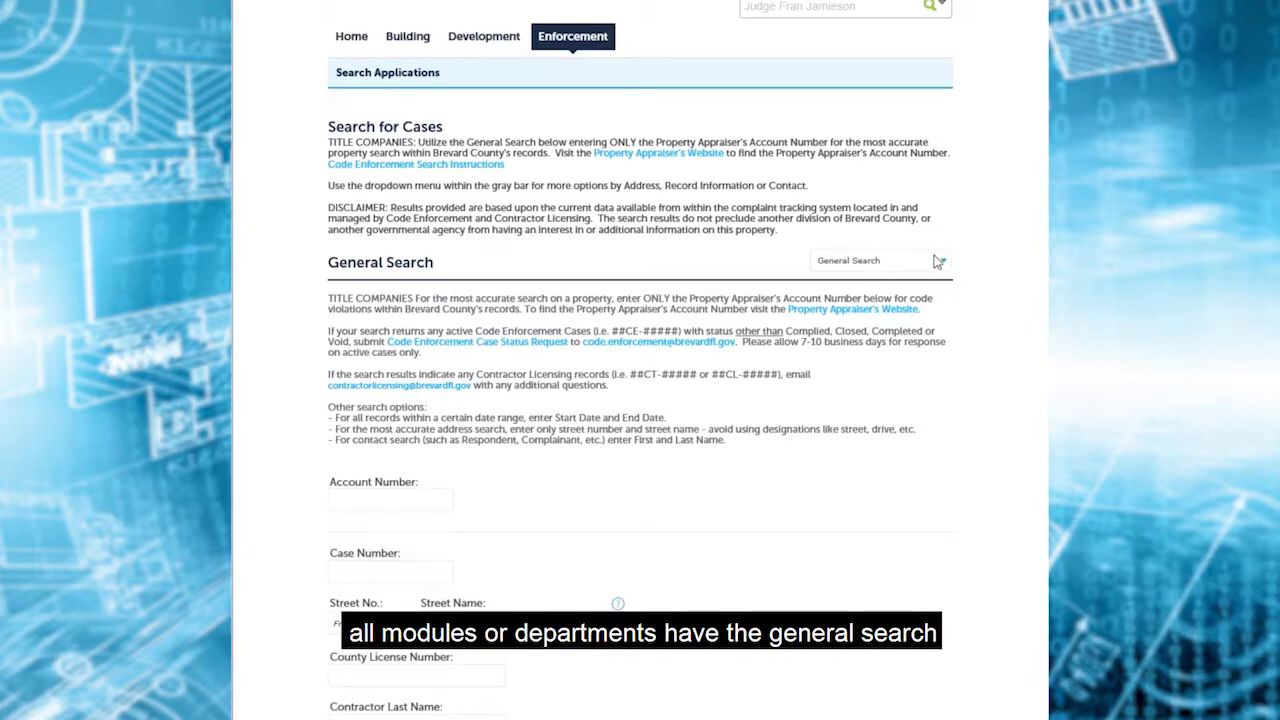
{"action": "left_click", "coordinate": [878, 260]}
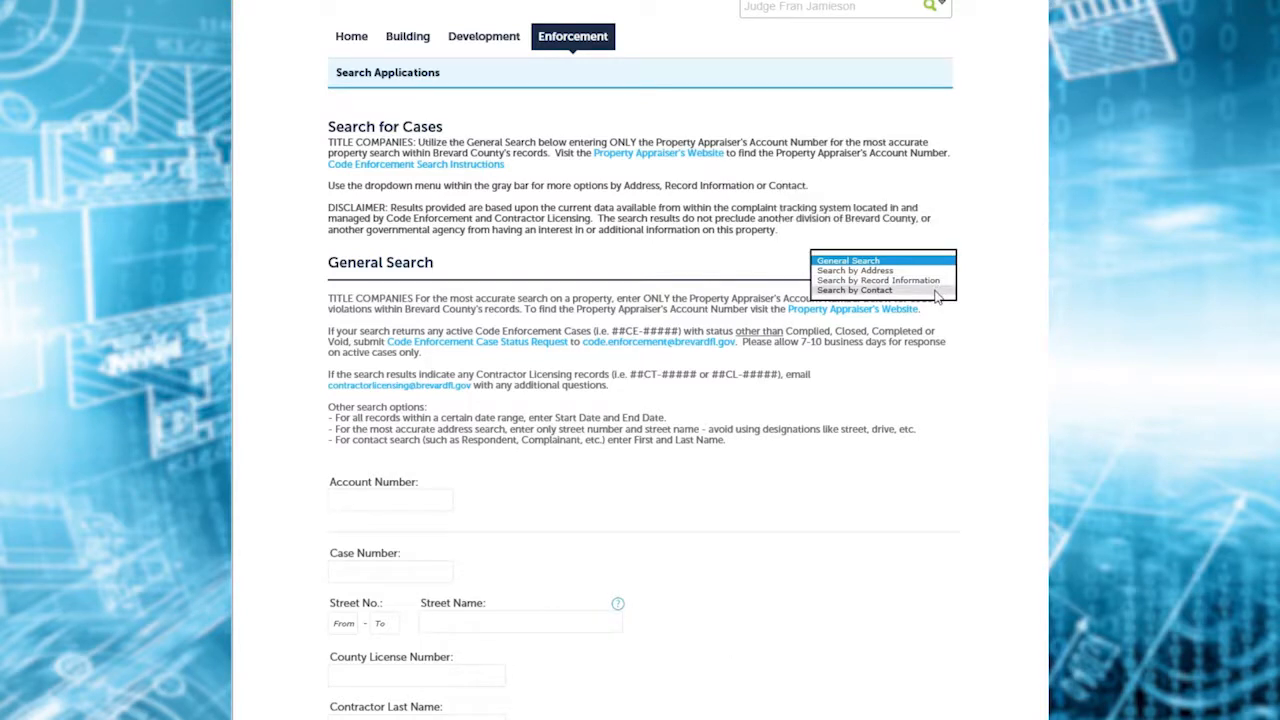
{"action": "left_click", "coordinate": [879, 260]}
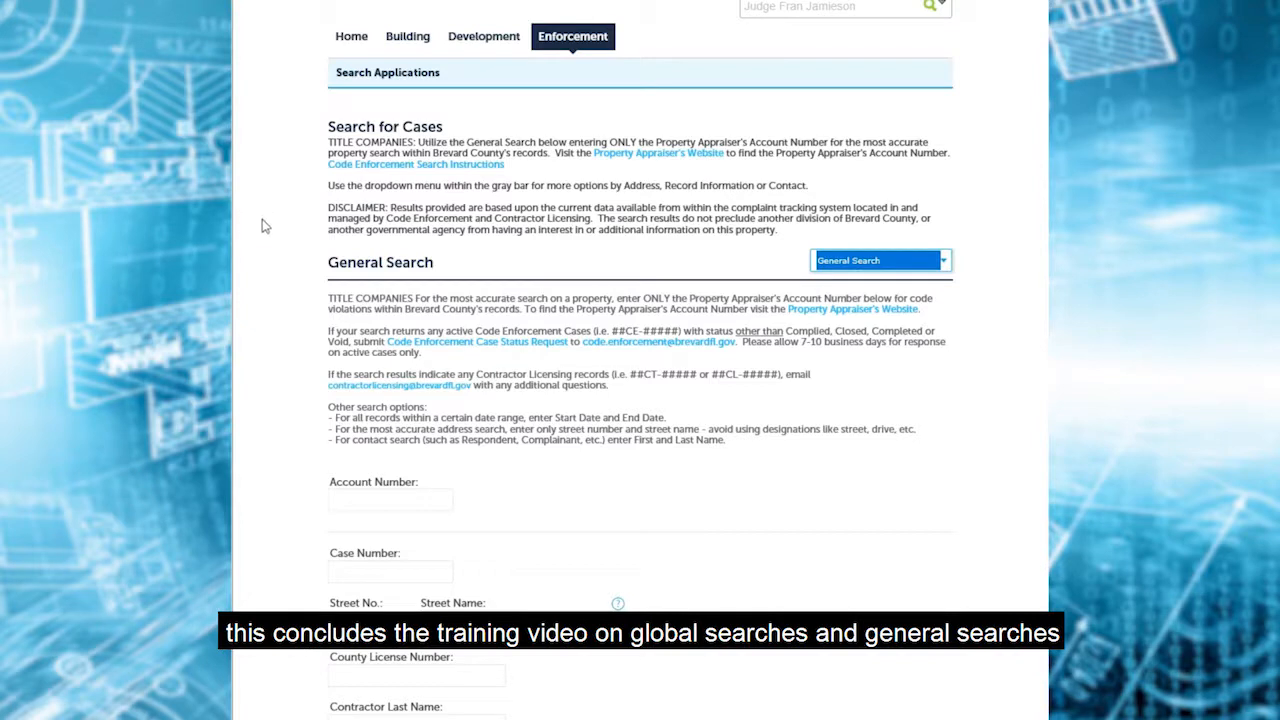
{"action": "mouse_move", "coordinate": [270, 250]}
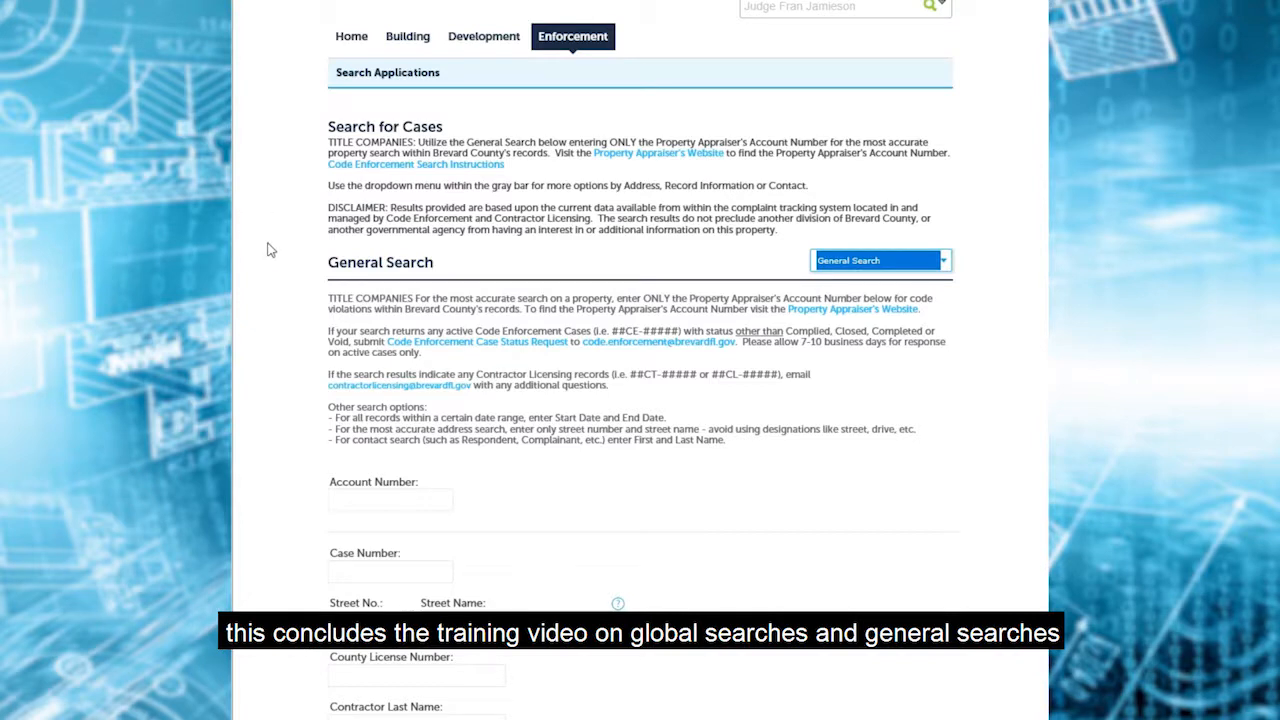